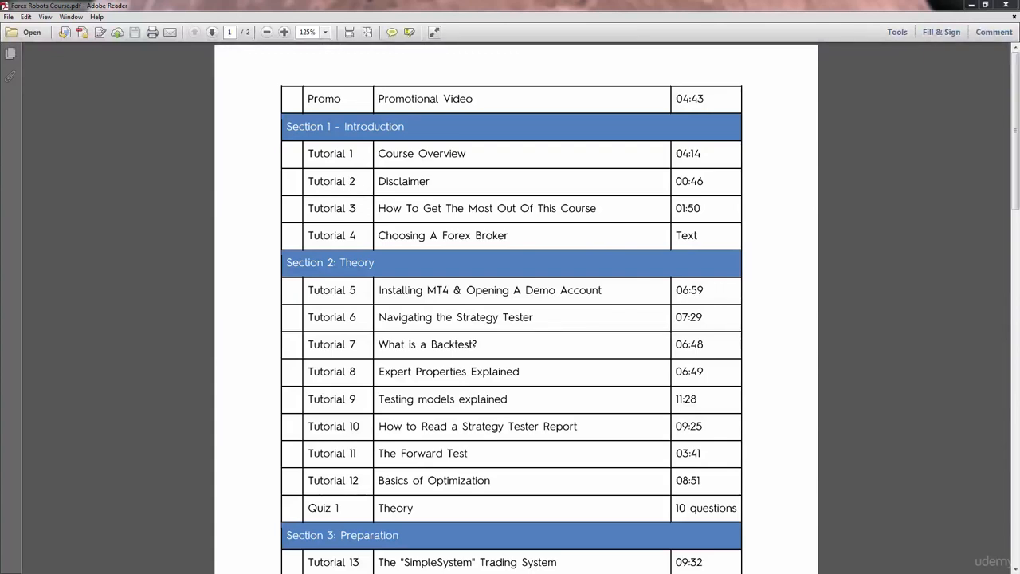
pyautogui.moveTo(998, 289)
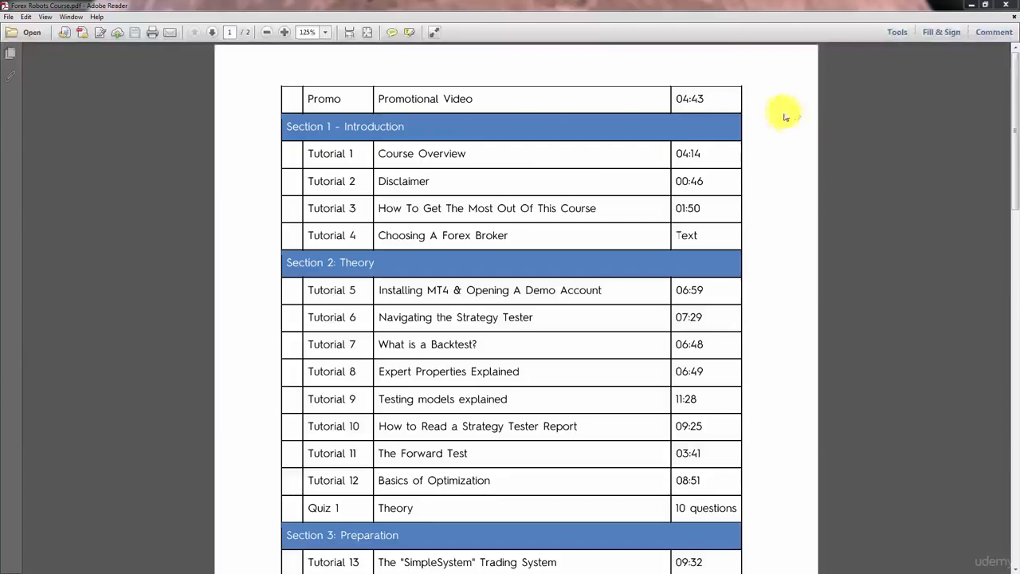
pyautogui.moveTo(933, 111)
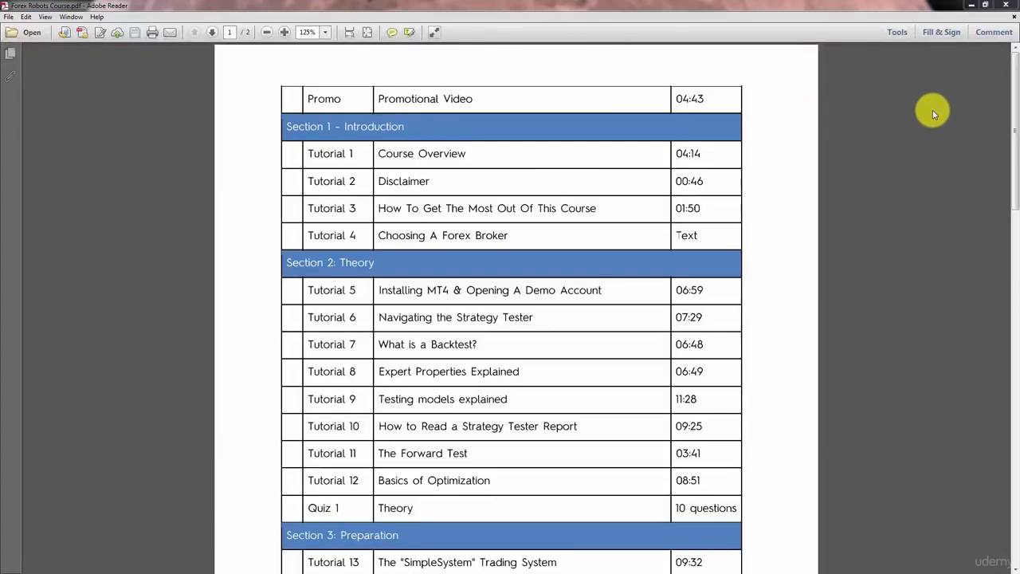
pyautogui.moveTo(927, 110)
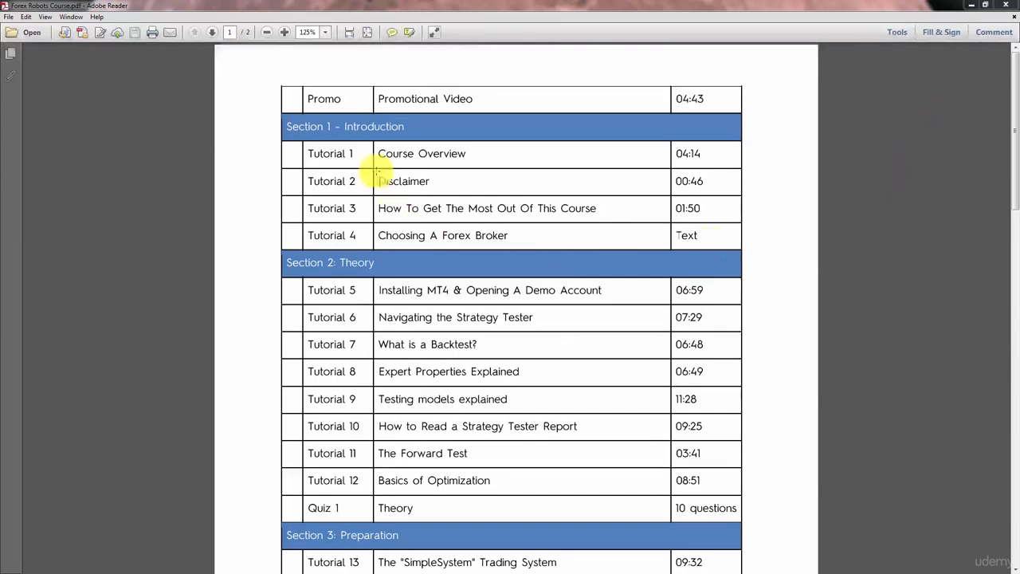
pyautogui.moveTo(797, 227)
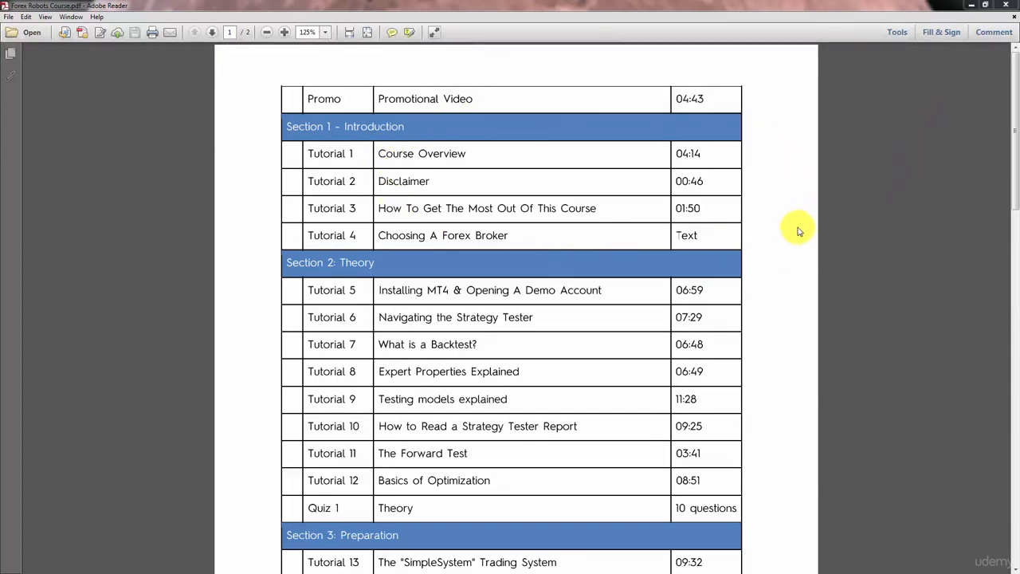
pyautogui.moveTo(809, 234)
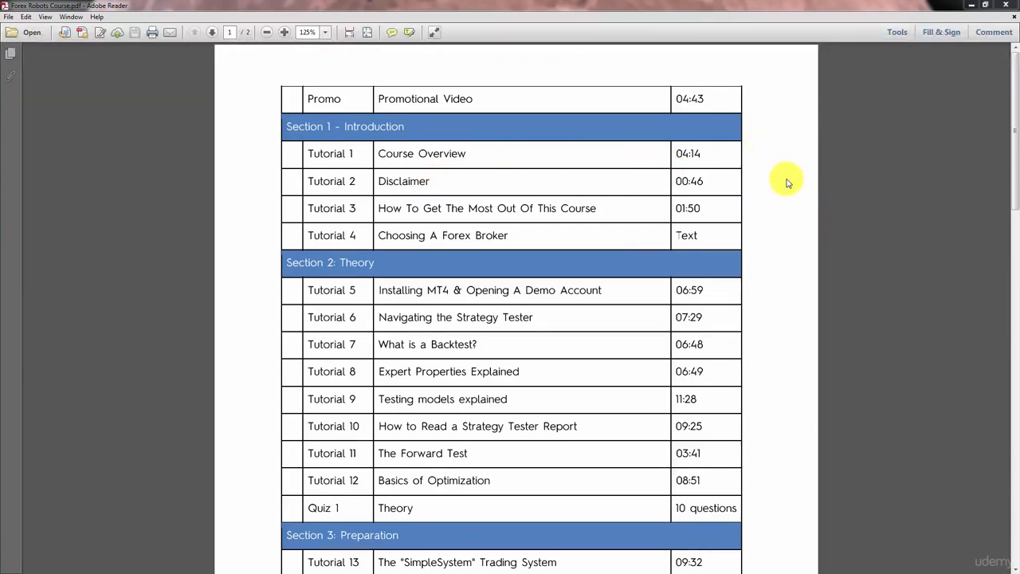
pyautogui.moveTo(749, 182)
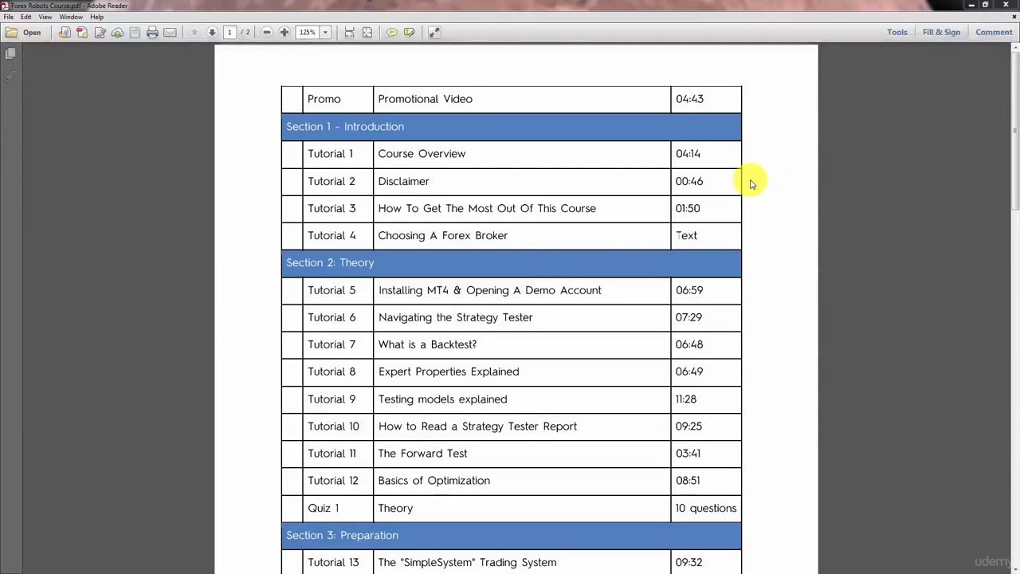
pyautogui.moveTo(747, 175)
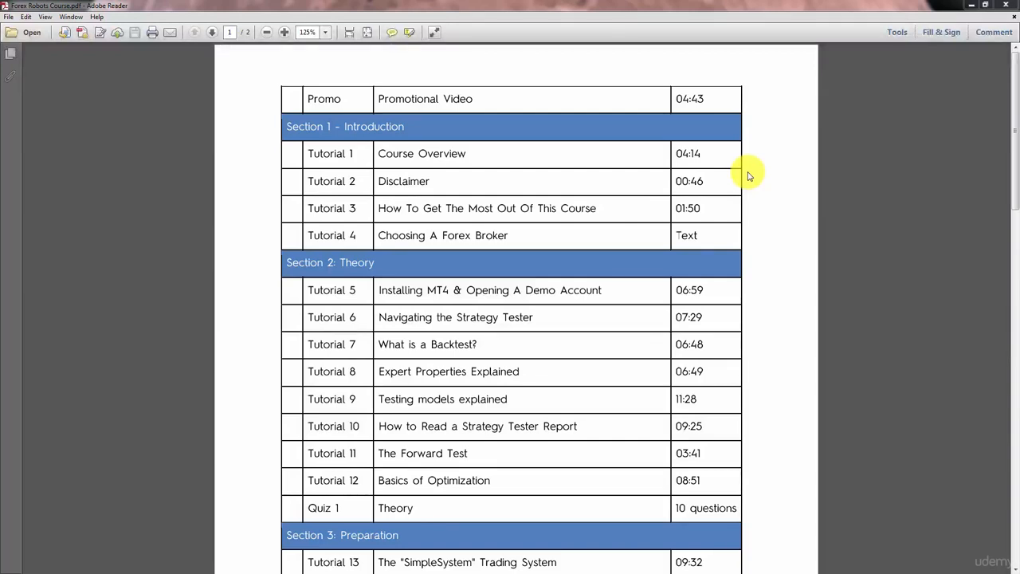
pyautogui.moveTo(729, 168)
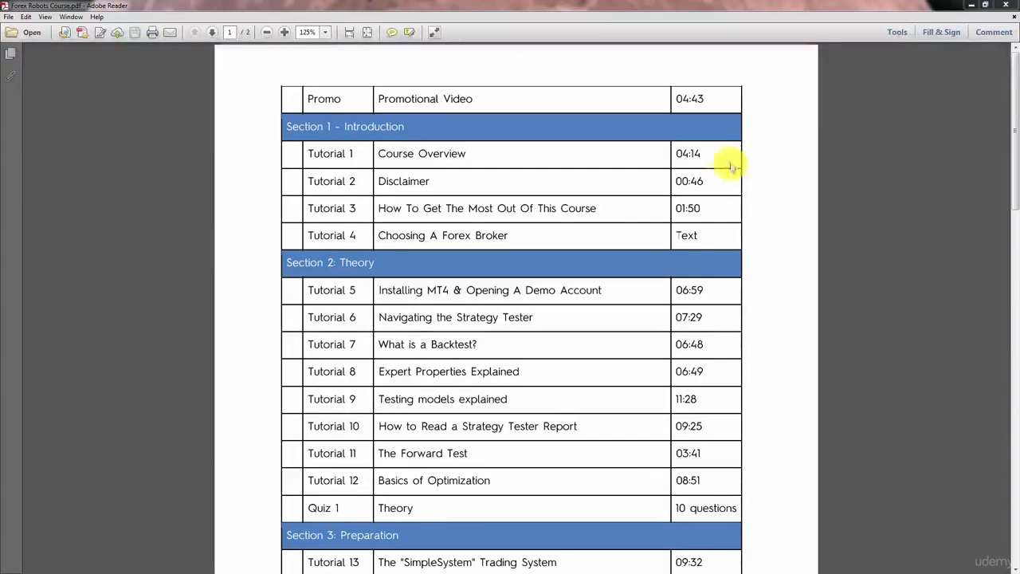
pyautogui.moveTo(805, 191)
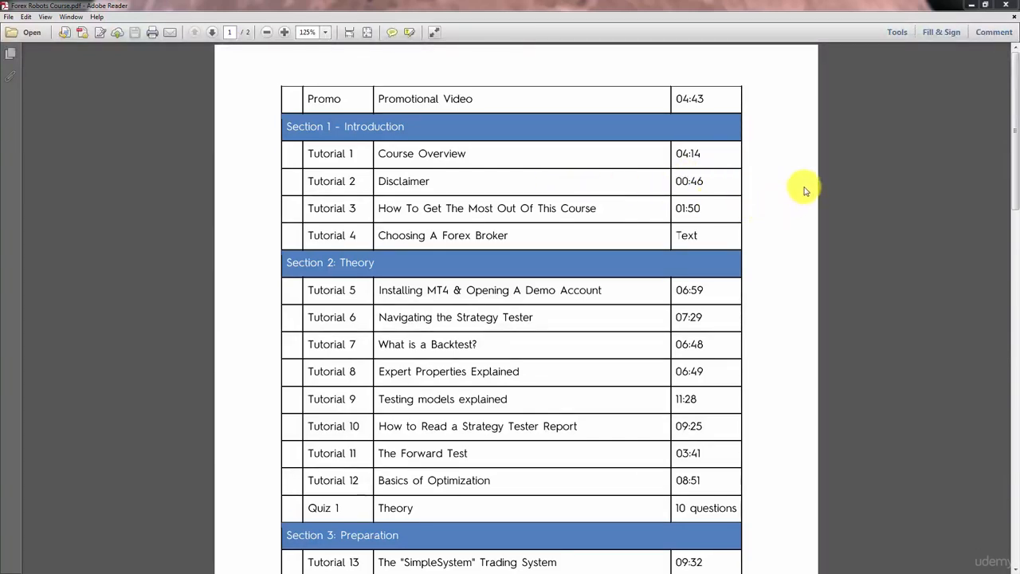
pyautogui.moveTo(494, 187)
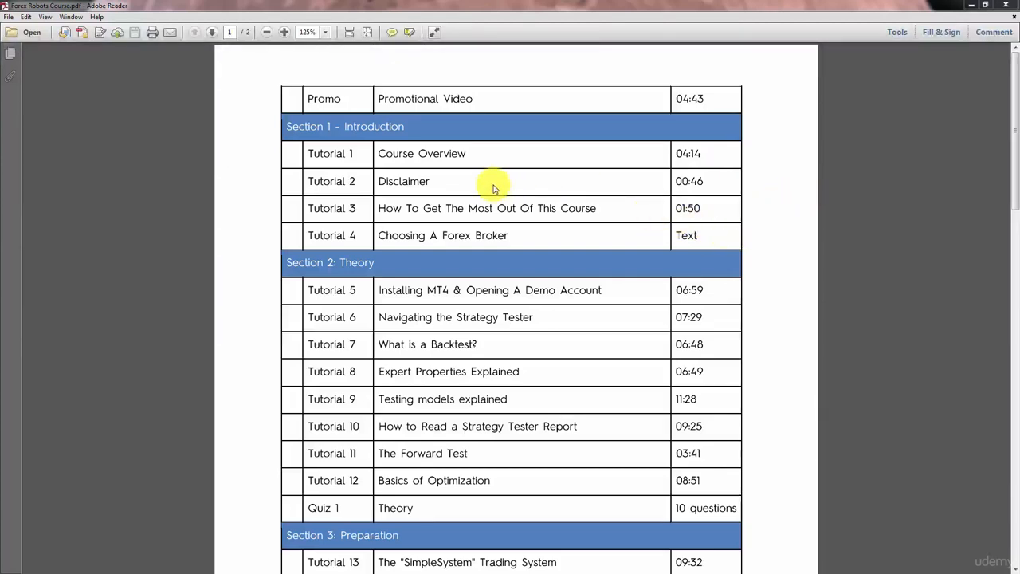
pyautogui.moveTo(513, 189)
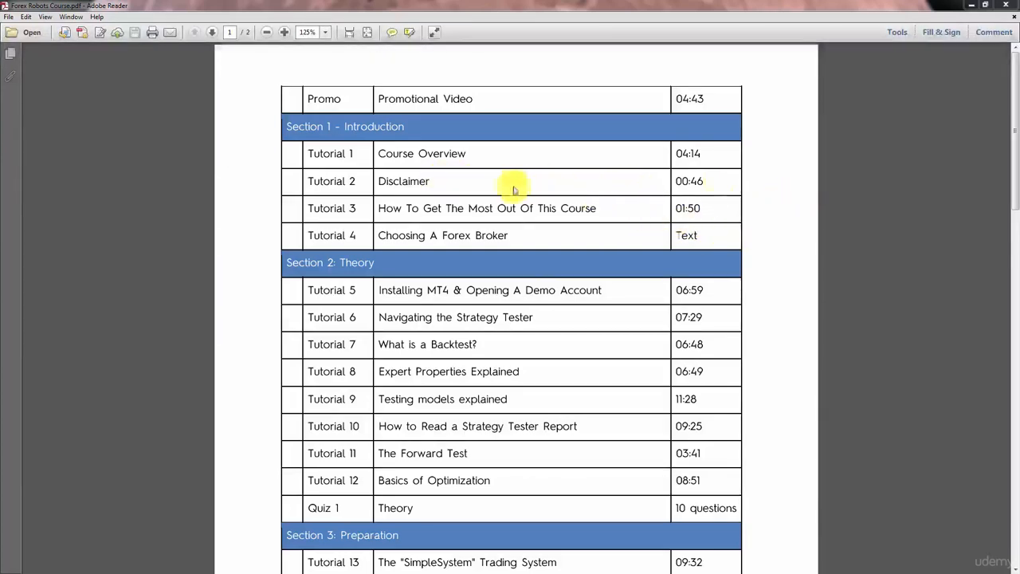
pyautogui.moveTo(562, 214)
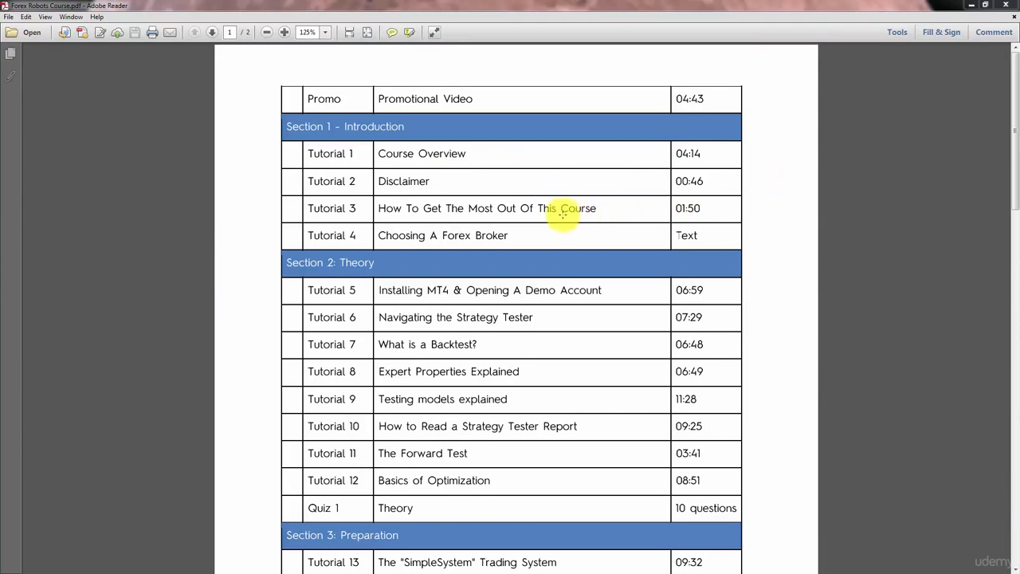
pyautogui.moveTo(791, 216)
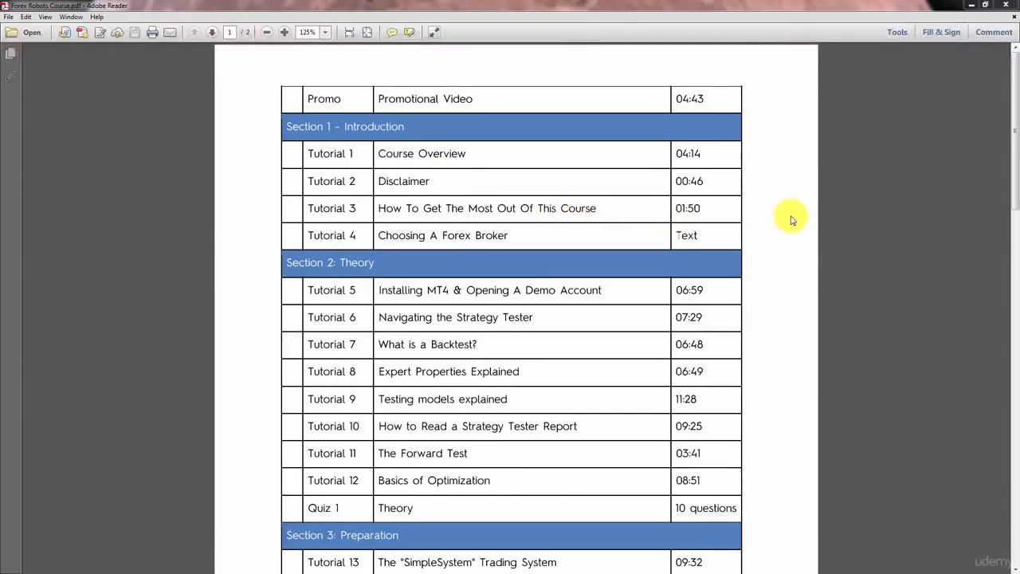
pyautogui.moveTo(796, 221)
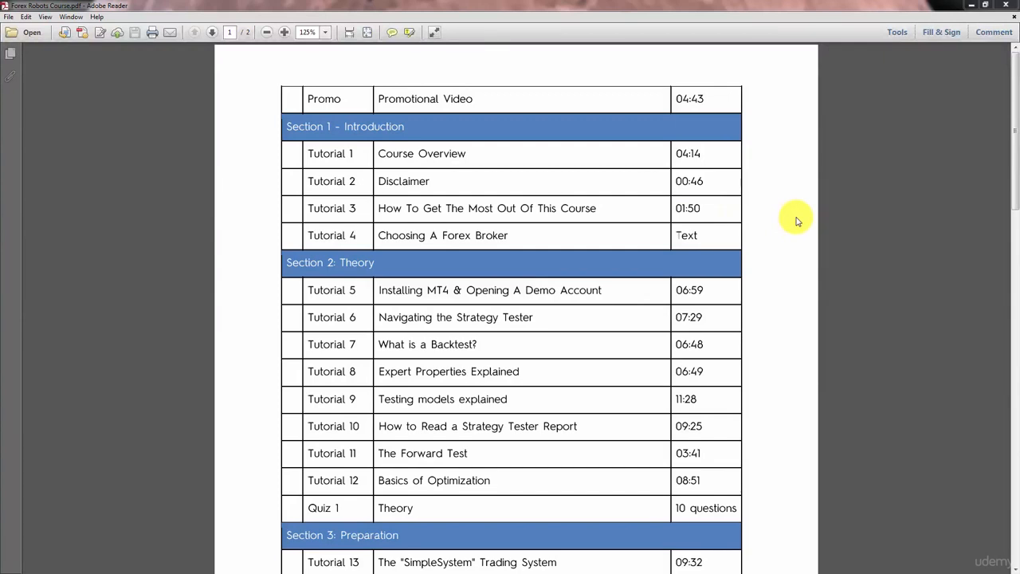
pyautogui.moveTo(980, 159)
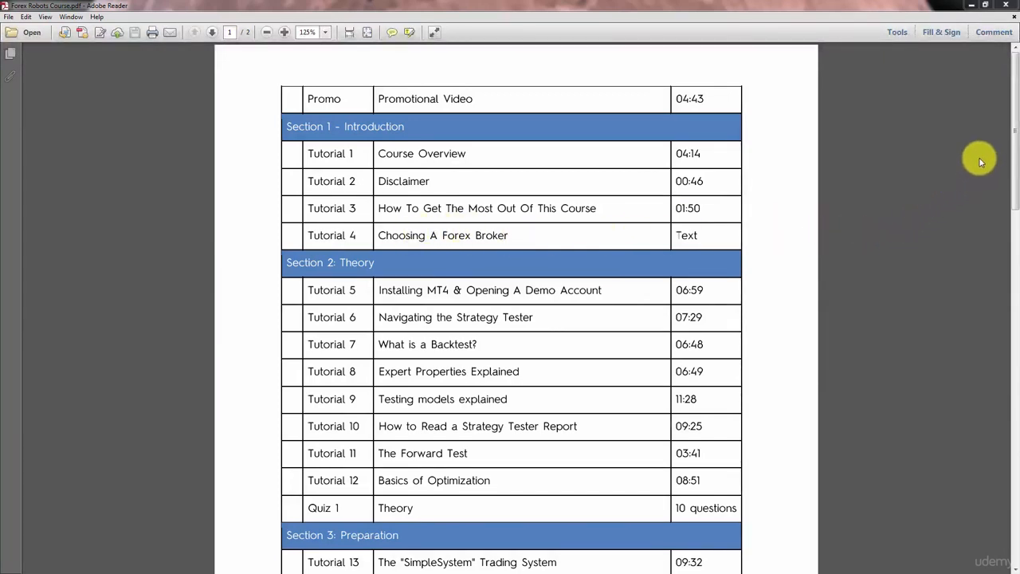
pyautogui.moveTo(737, 243)
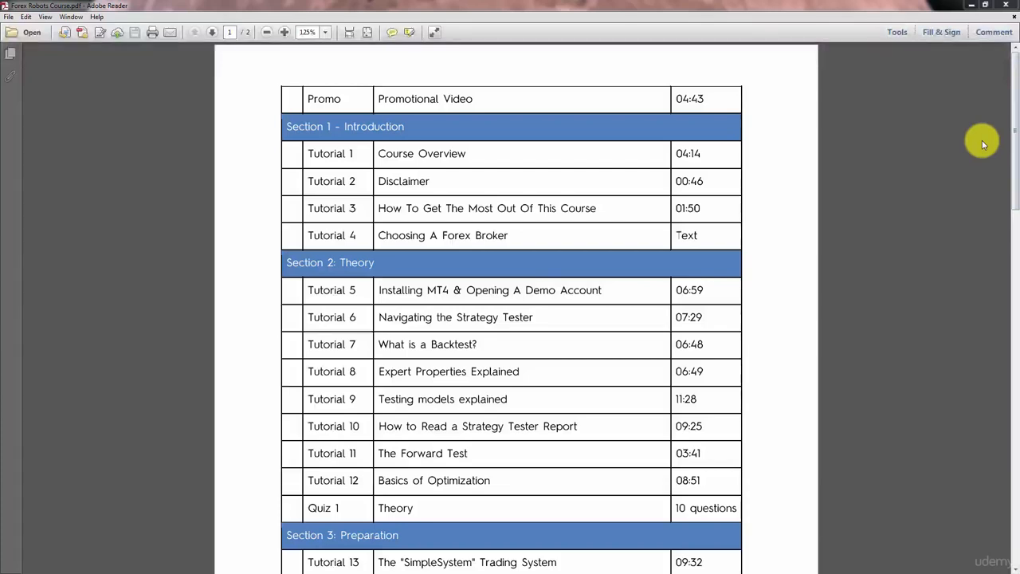
pyautogui.moveTo(940, 174)
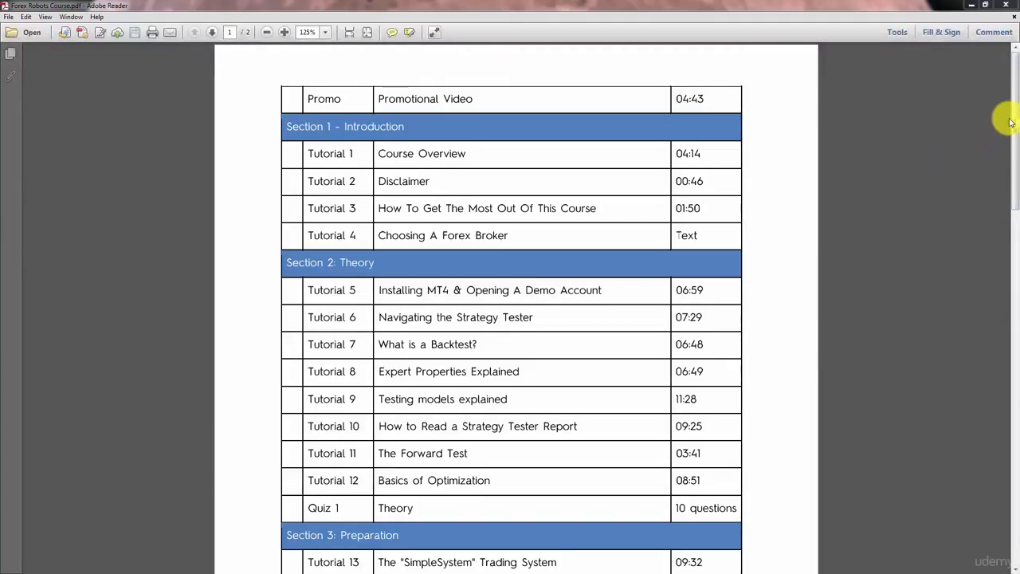
pyautogui.scroll(-3)
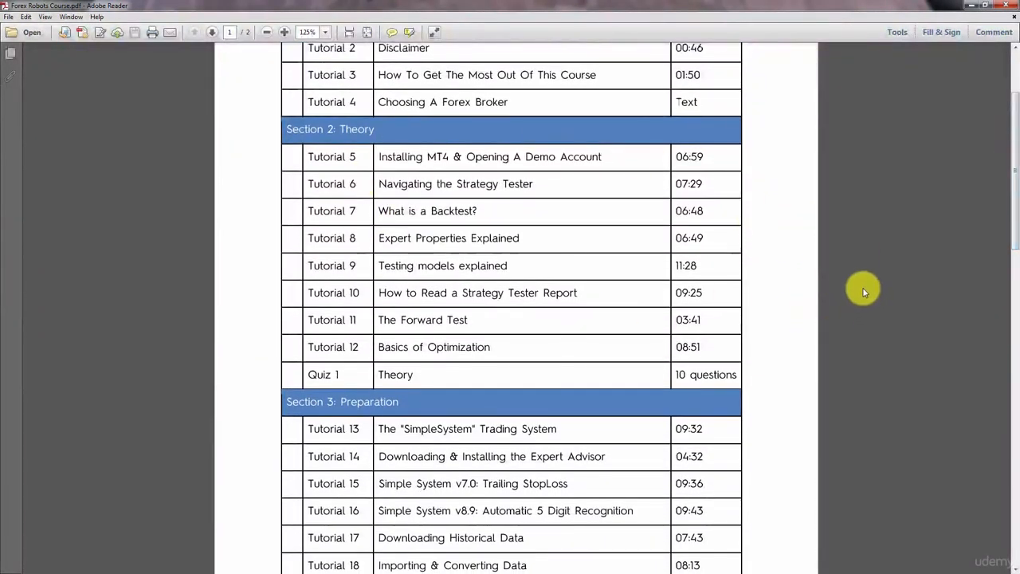
pyautogui.moveTo(844, 323)
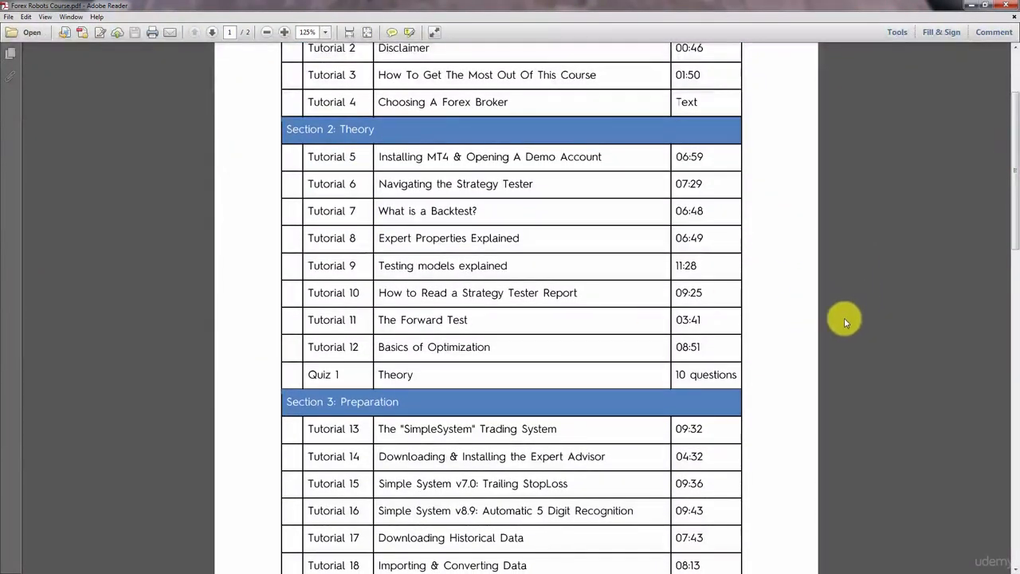
pyautogui.moveTo(717, 299)
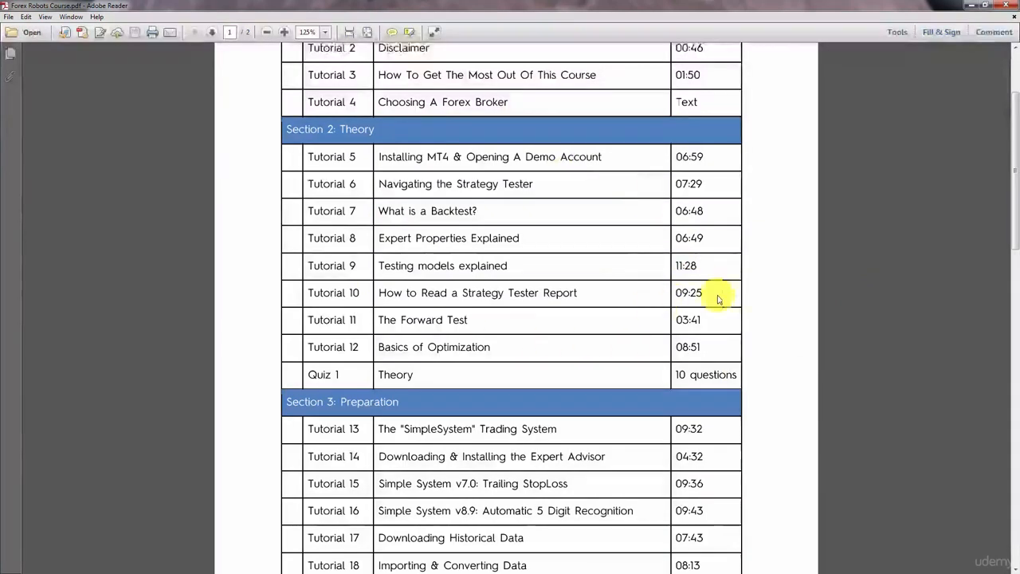
pyautogui.moveTo(948, 346)
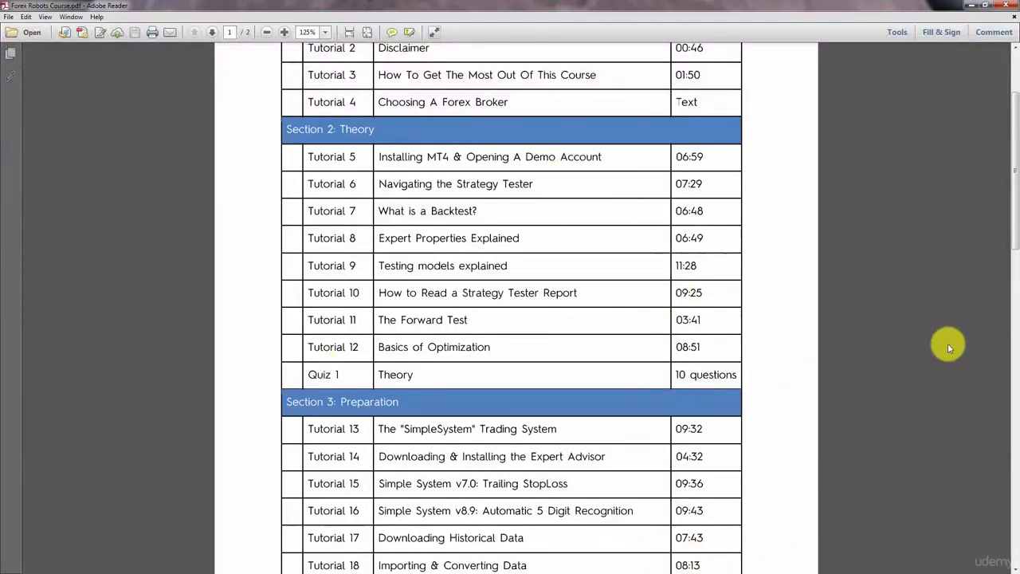
pyautogui.moveTo(827, 382)
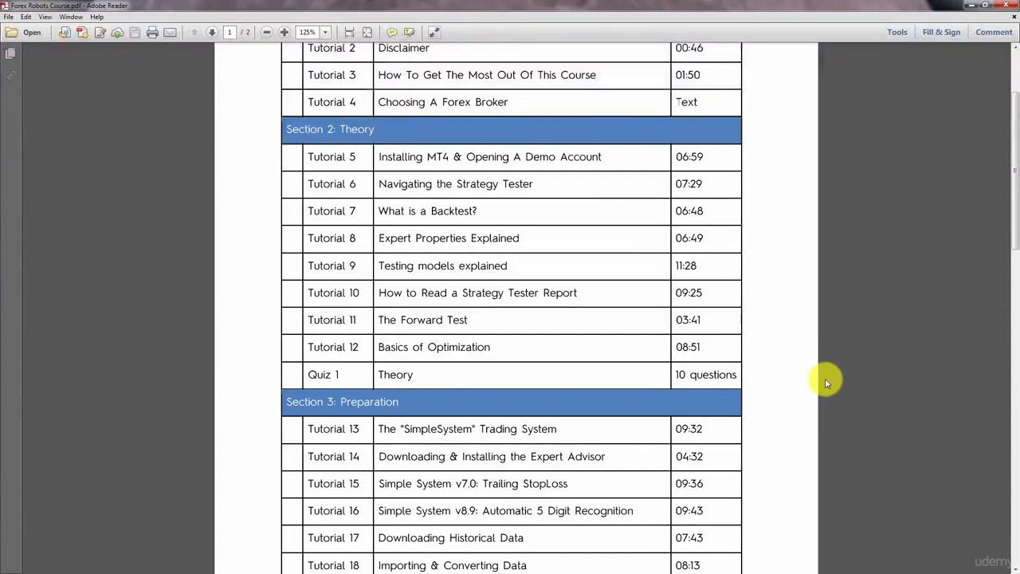
pyautogui.moveTo(759, 194)
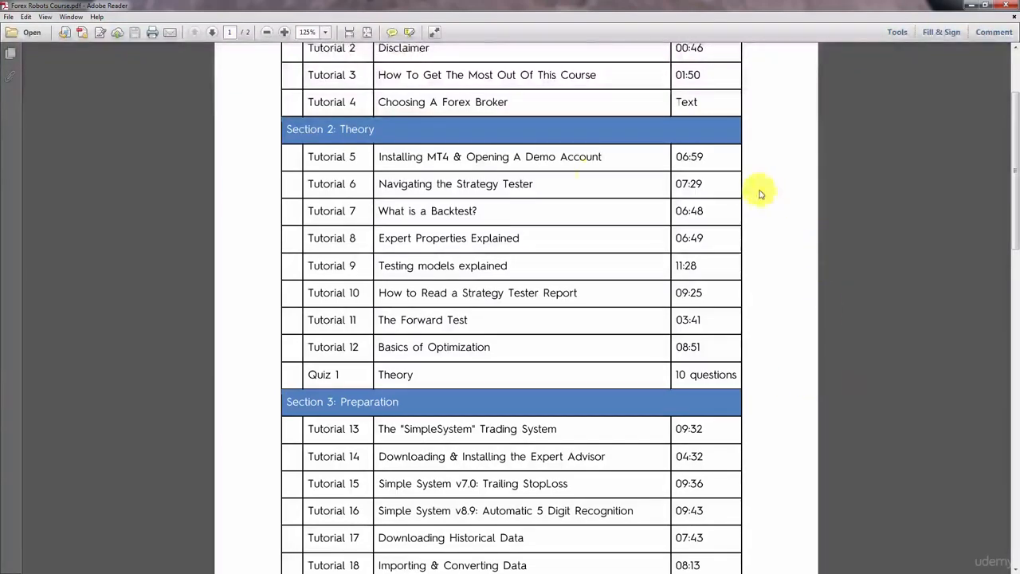
pyautogui.moveTo(808, 166)
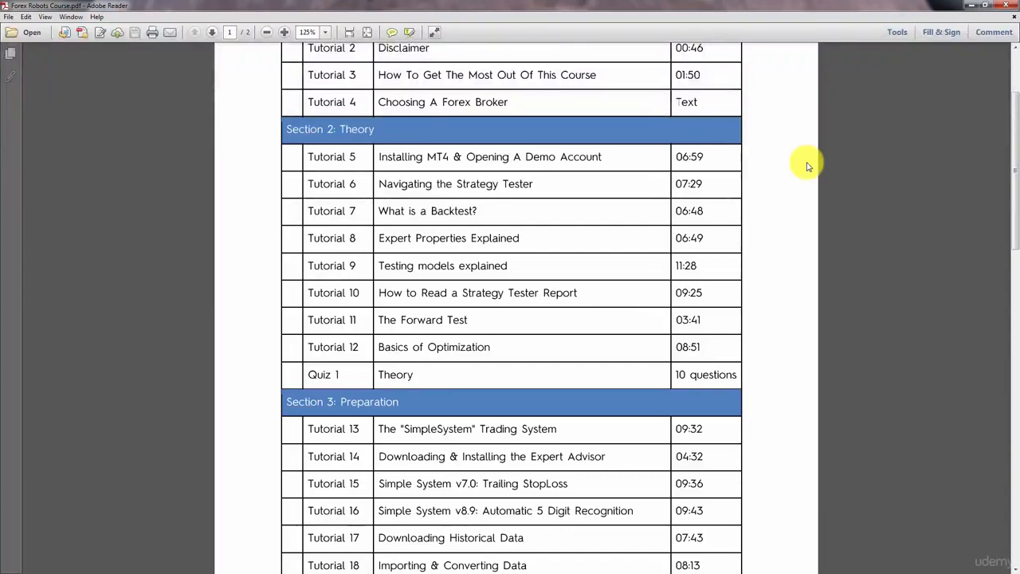
pyautogui.moveTo(645, 183)
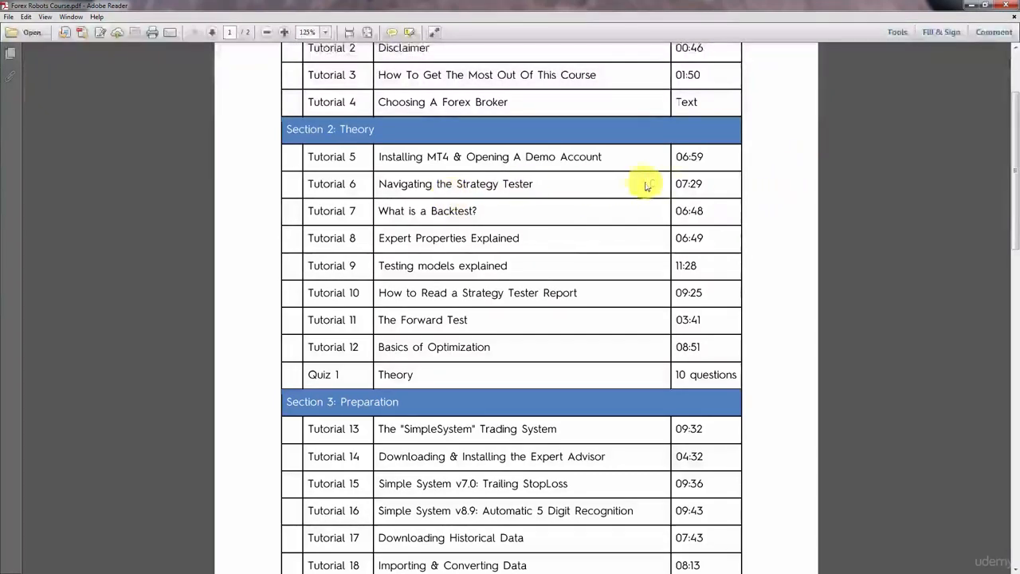
pyautogui.moveTo(532, 209)
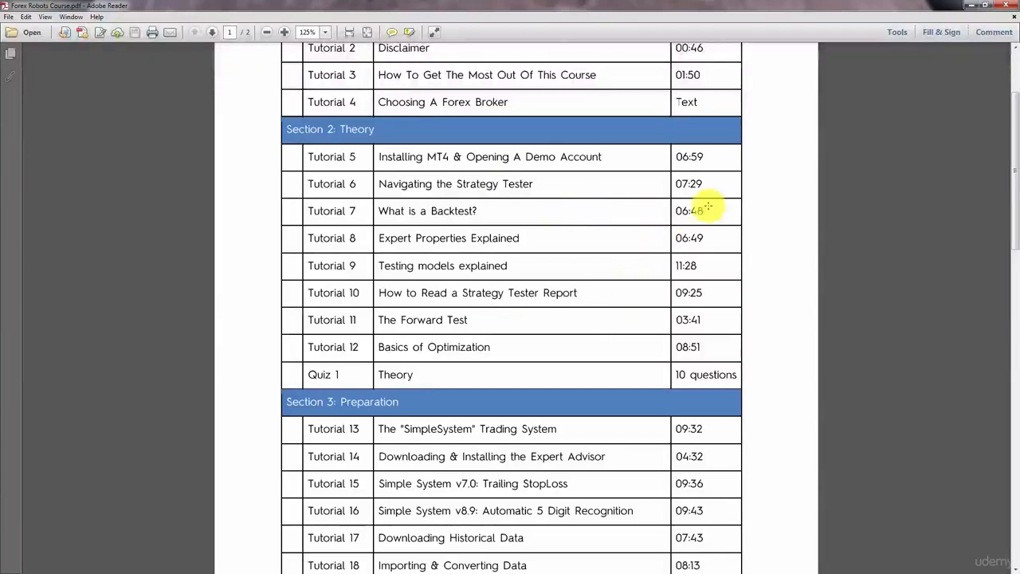
pyautogui.moveTo(1012, 155)
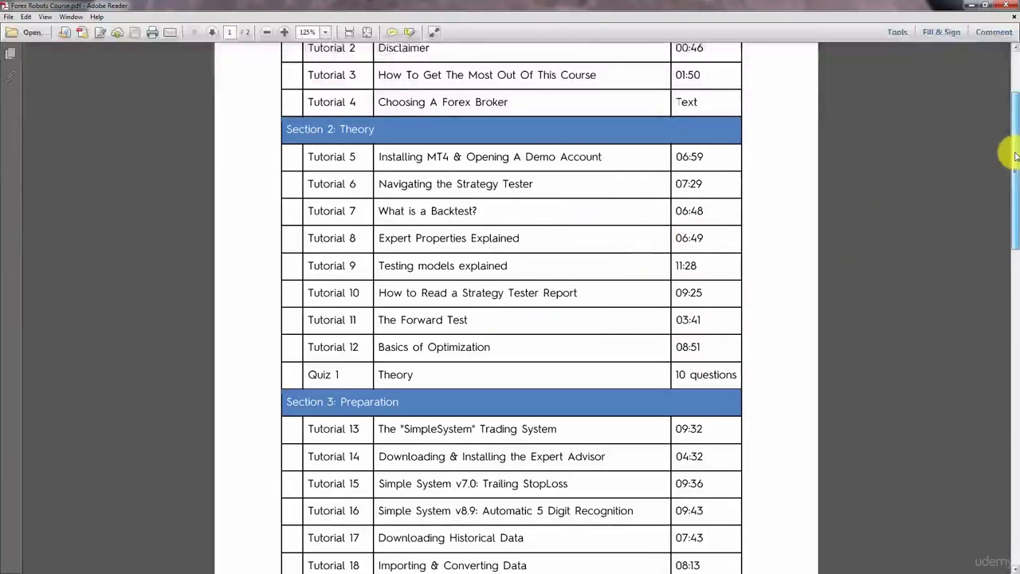
pyautogui.moveTo(764, 355)
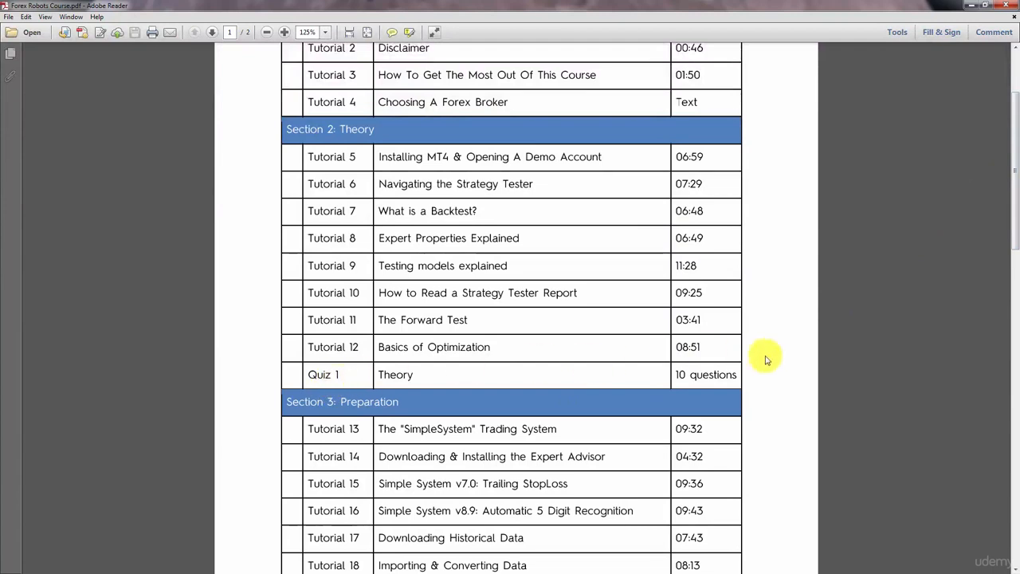
pyautogui.moveTo(996, 193)
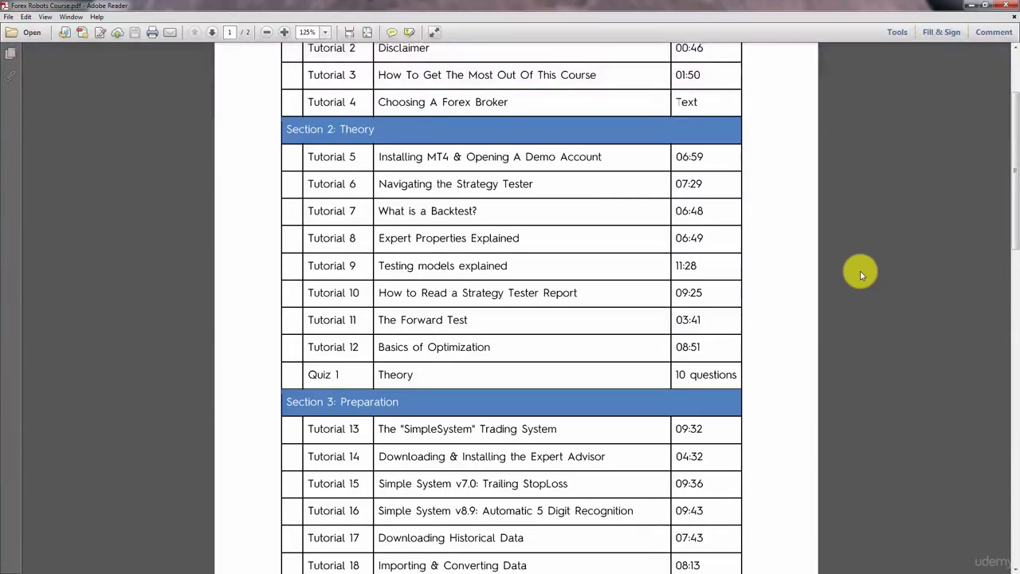
pyautogui.moveTo(980, 180)
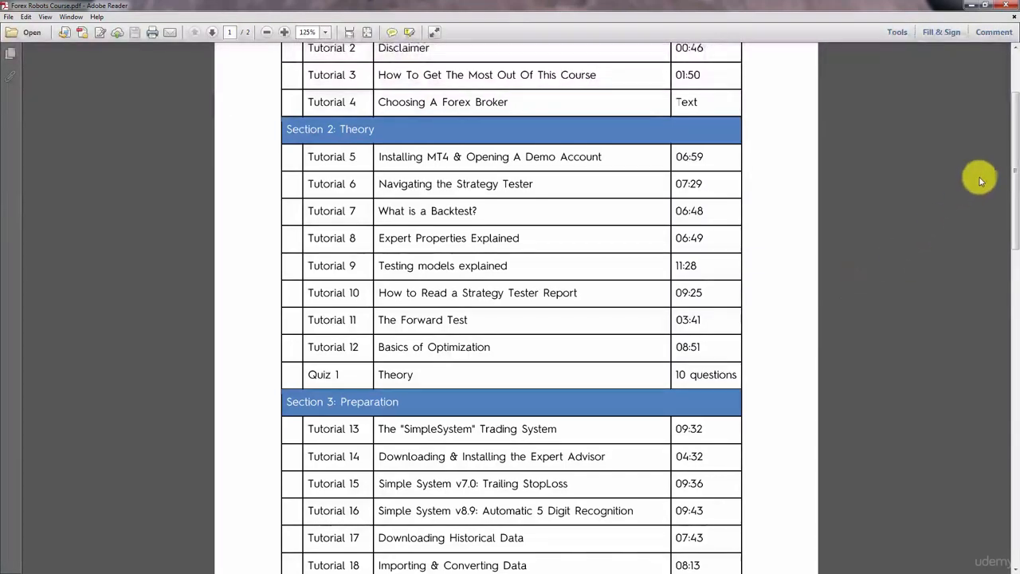
pyautogui.moveTo(987, 172)
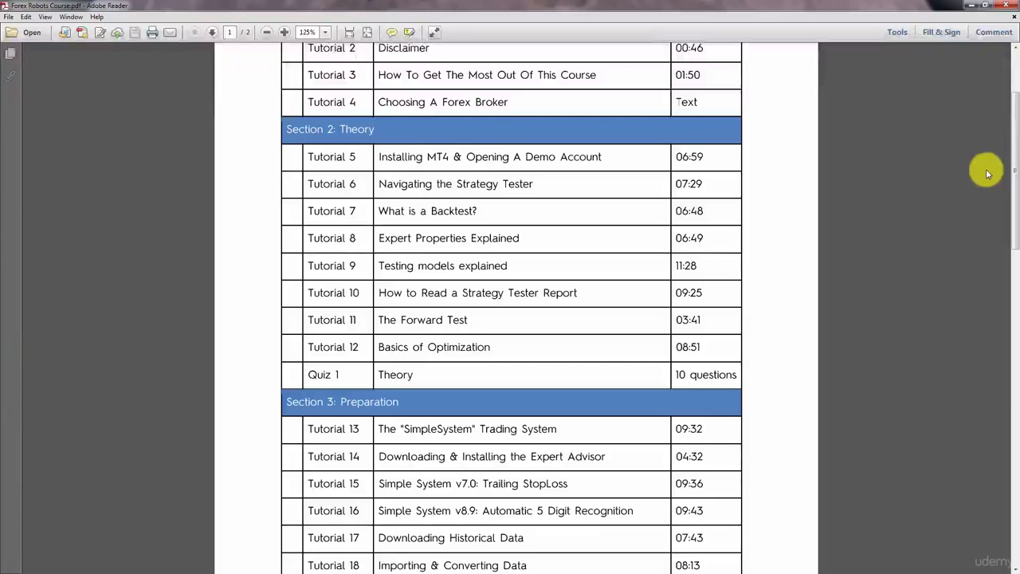
pyautogui.scroll(-3)
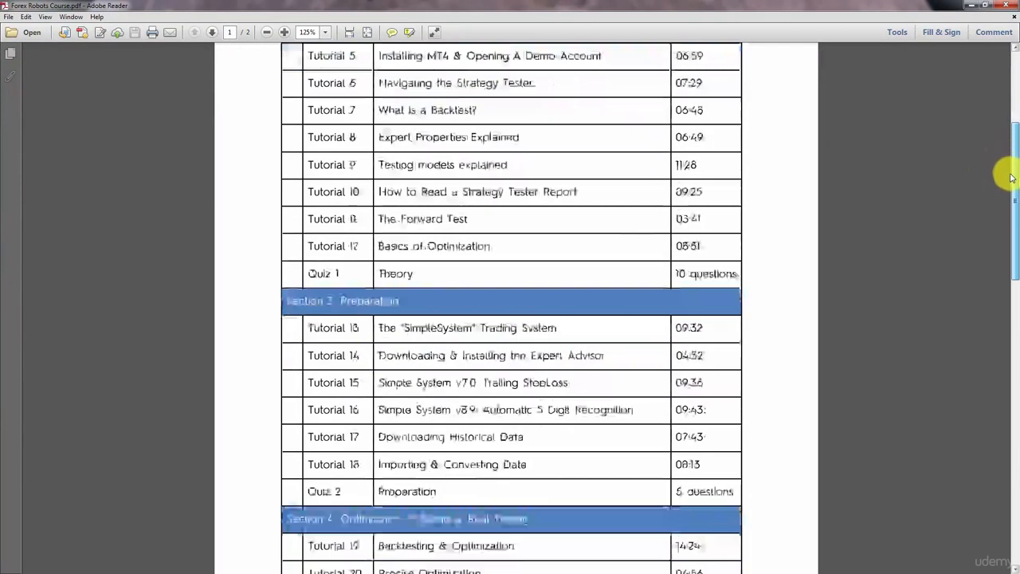
pyautogui.scroll(-3)
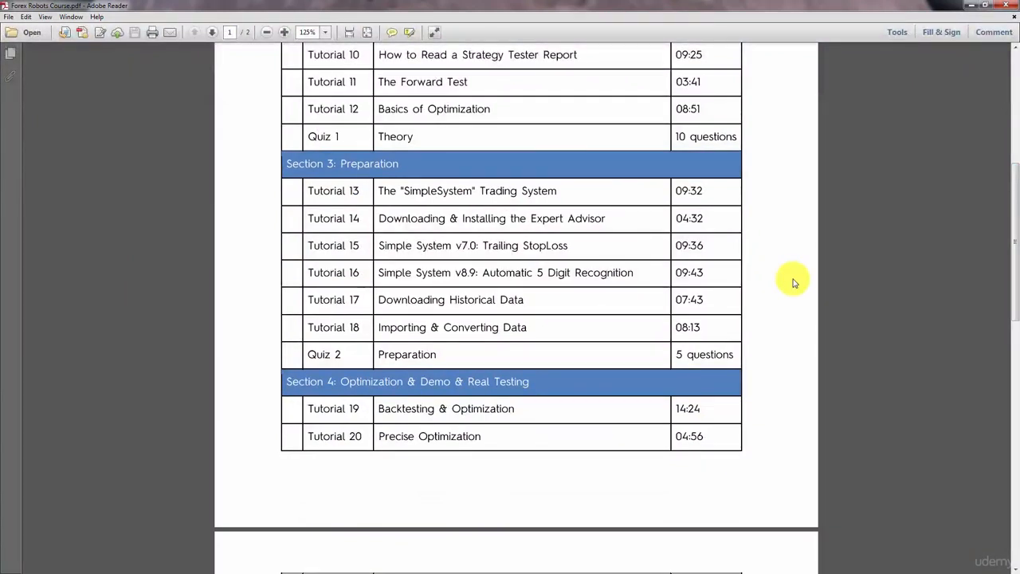
pyautogui.moveTo(564, 213)
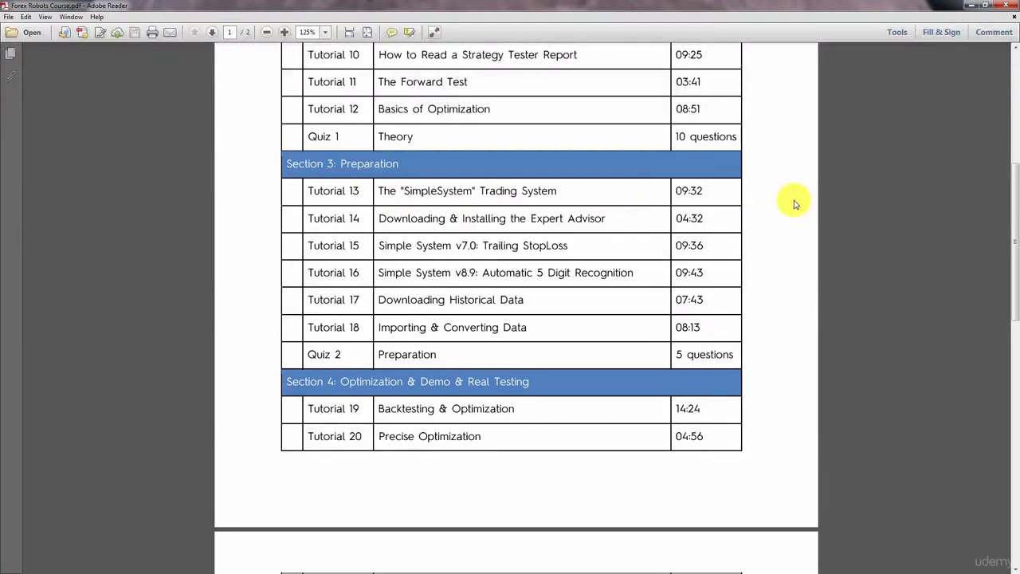
pyautogui.moveTo(841, 231)
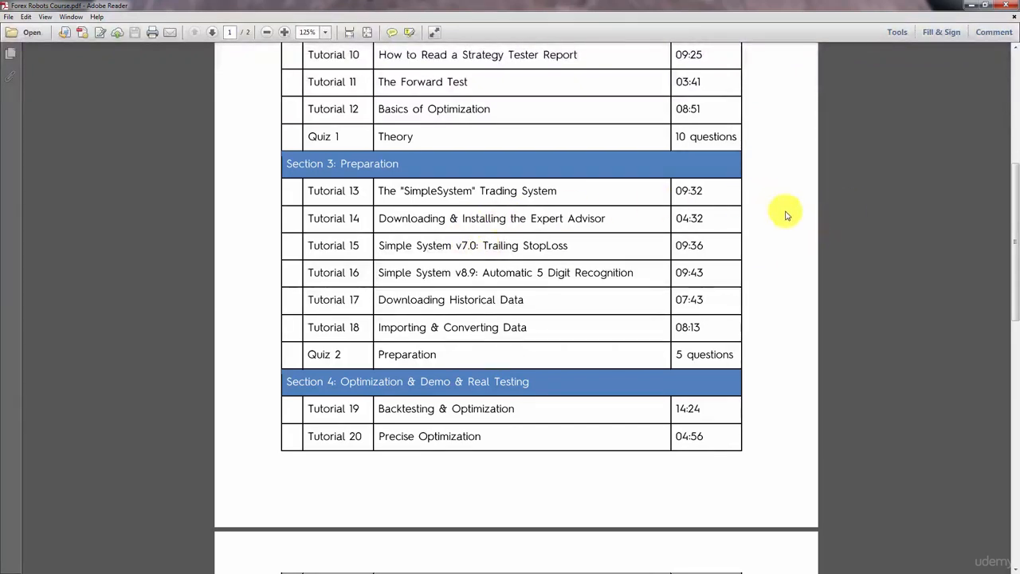
pyautogui.moveTo(870, 213)
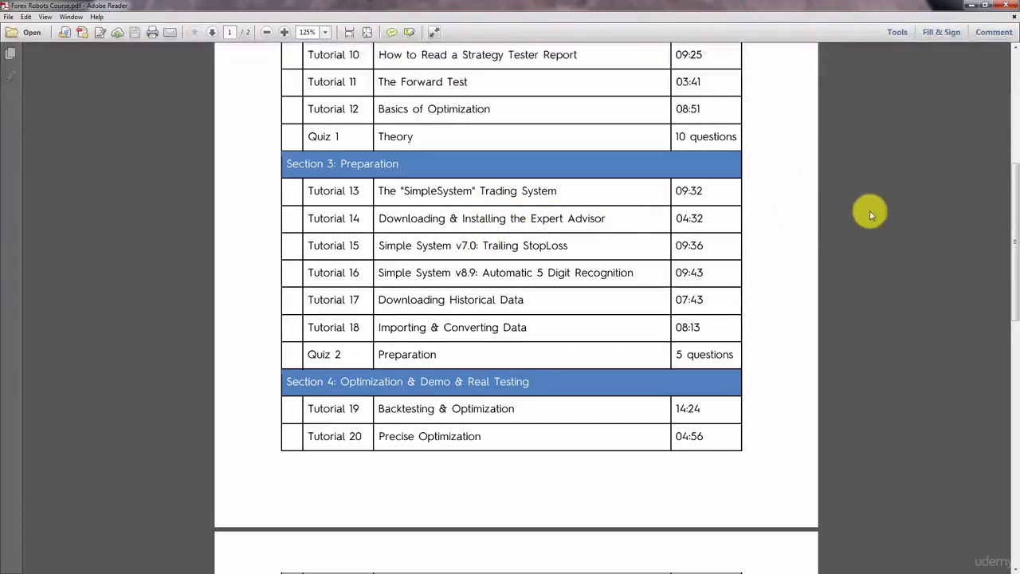
pyautogui.moveTo(835, 240)
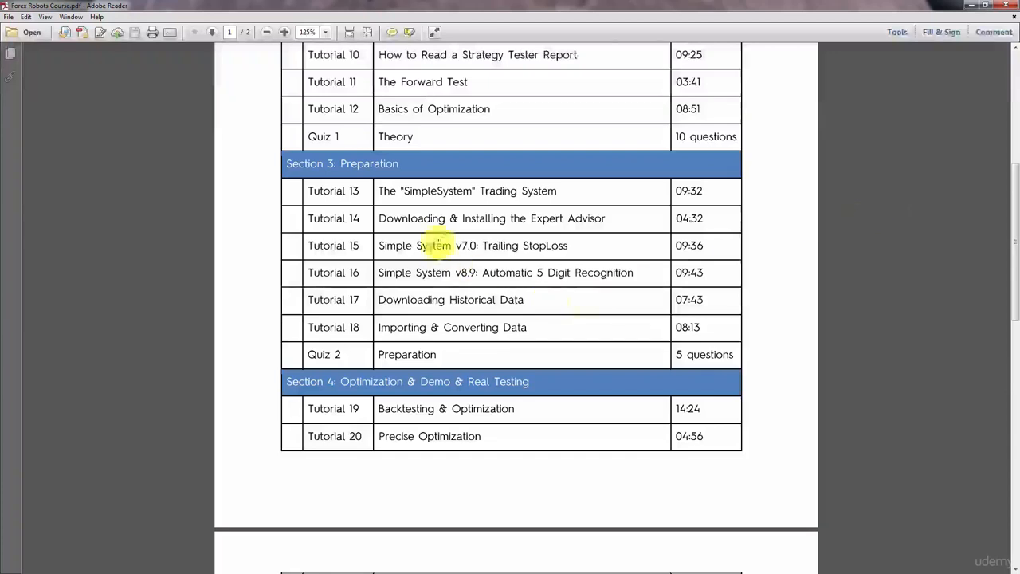
pyautogui.moveTo(769, 178)
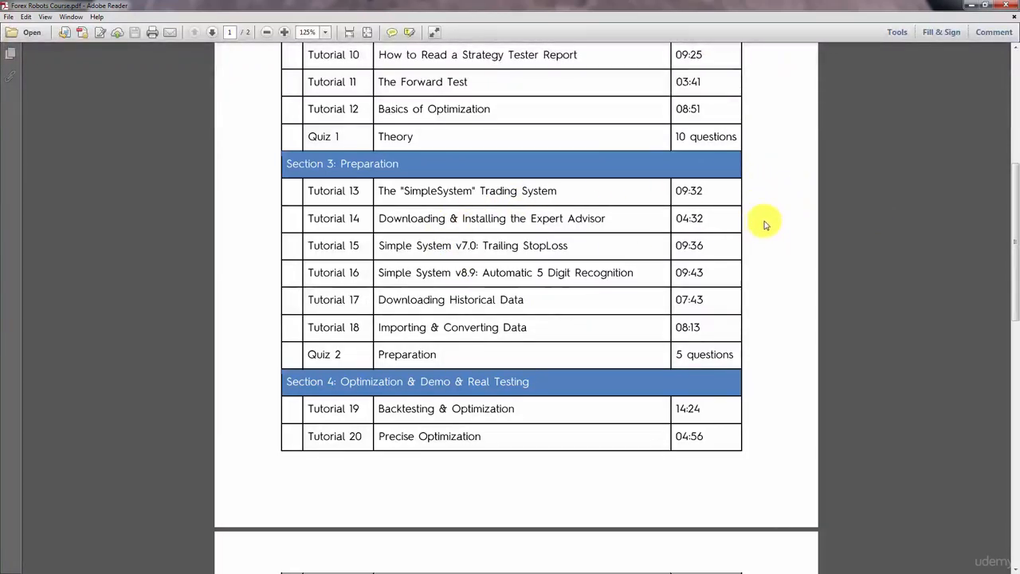
pyautogui.moveTo(811, 279)
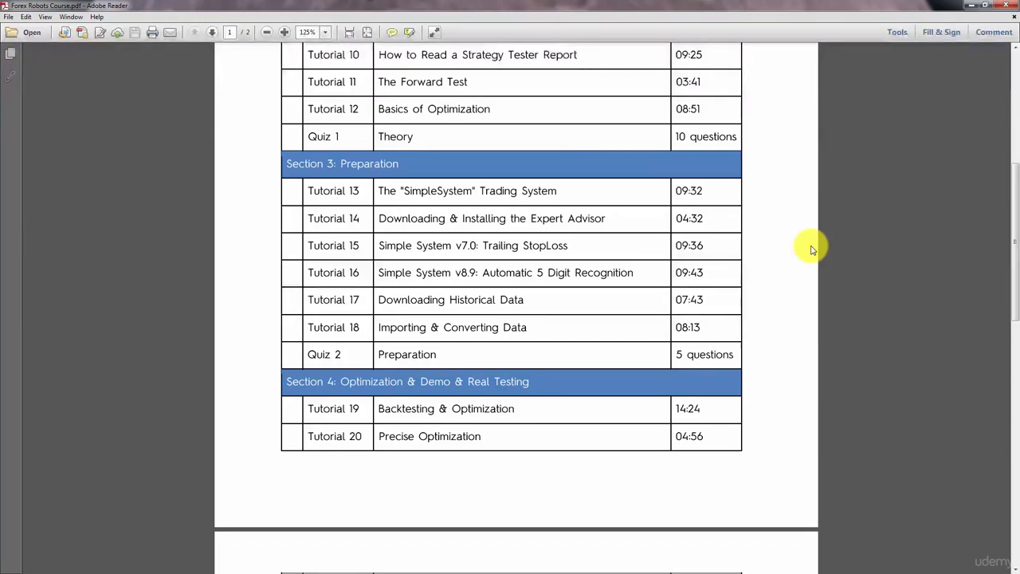
pyautogui.moveTo(755, 239)
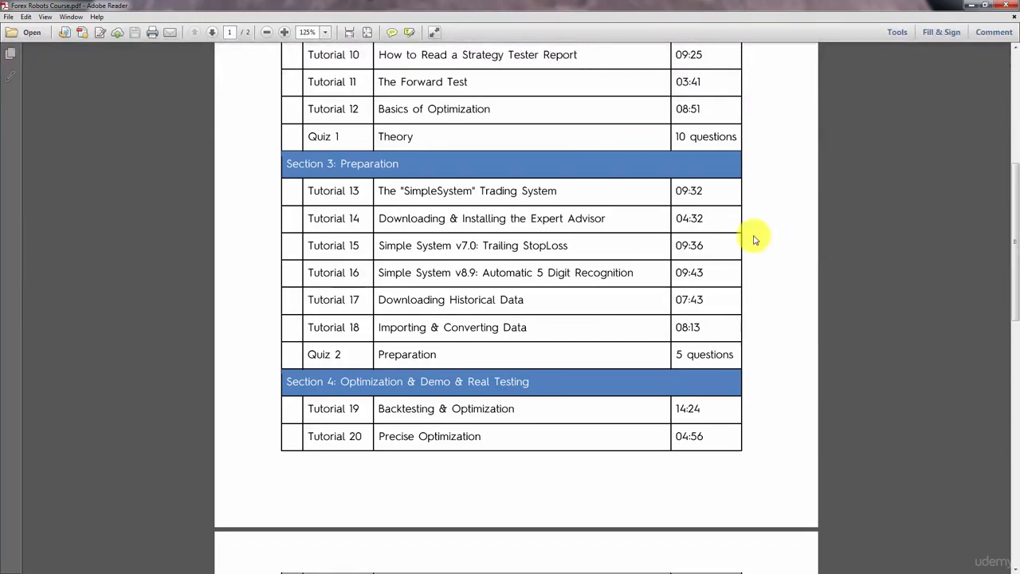
pyautogui.moveTo(771, 267)
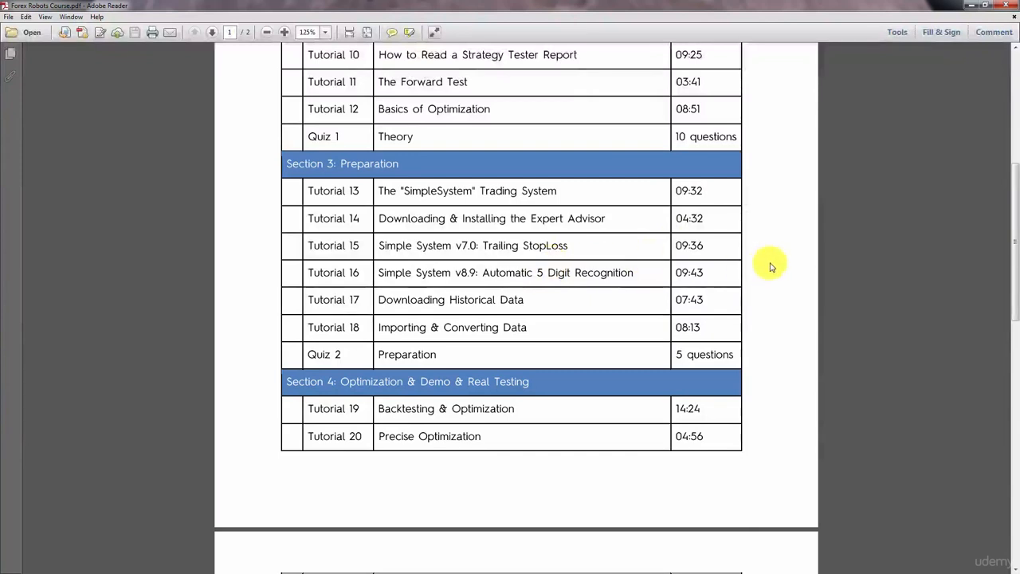
pyautogui.moveTo(798, 289)
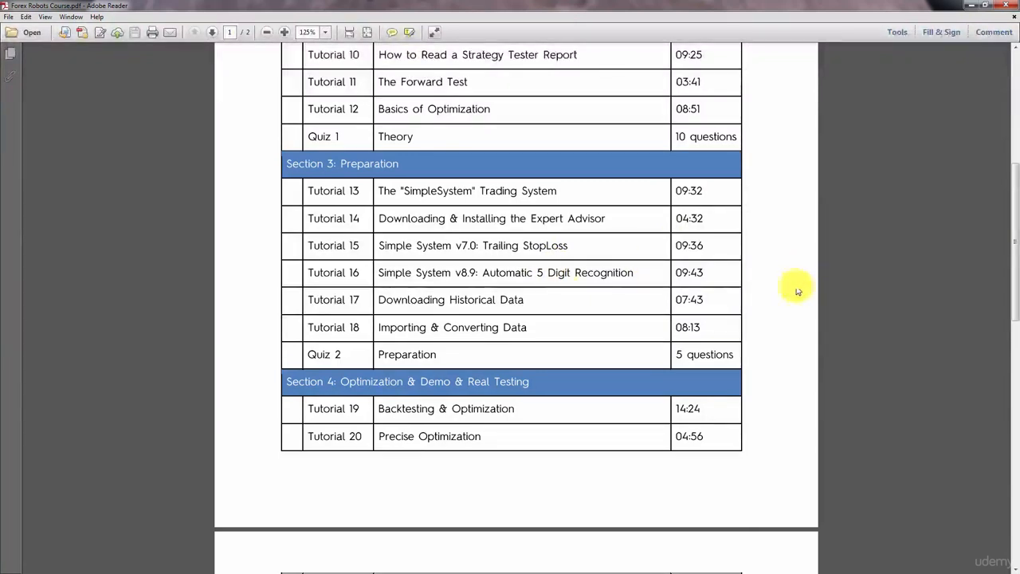
pyautogui.moveTo(793, 280)
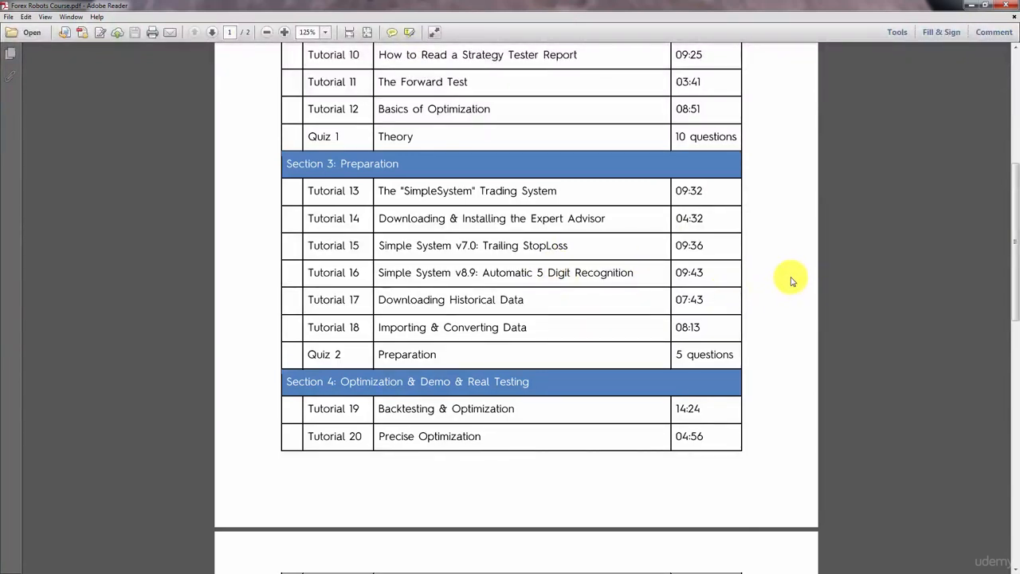
pyautogui.moveTo(823, 294)
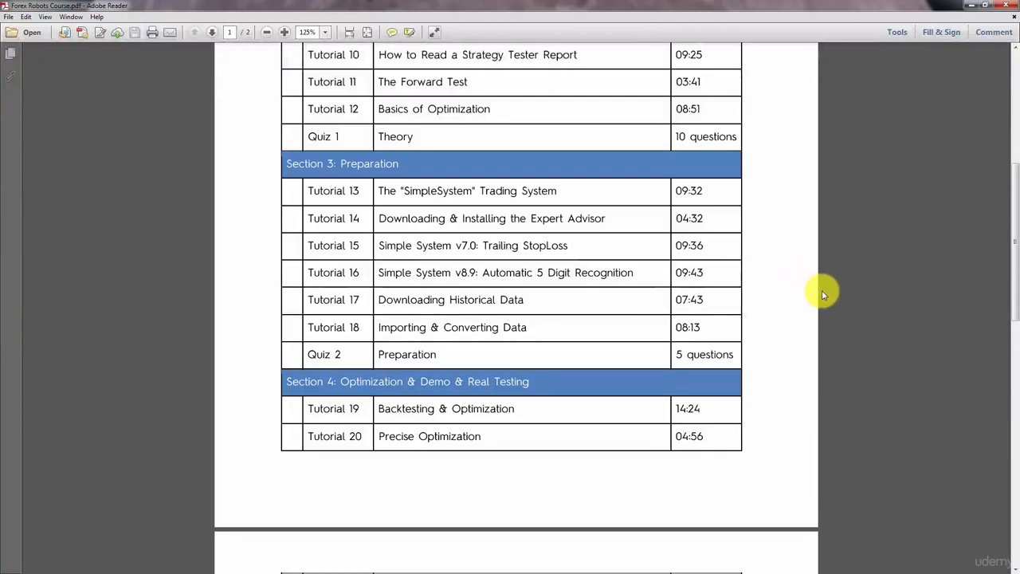
pyautogui.moveTo(580, 310)
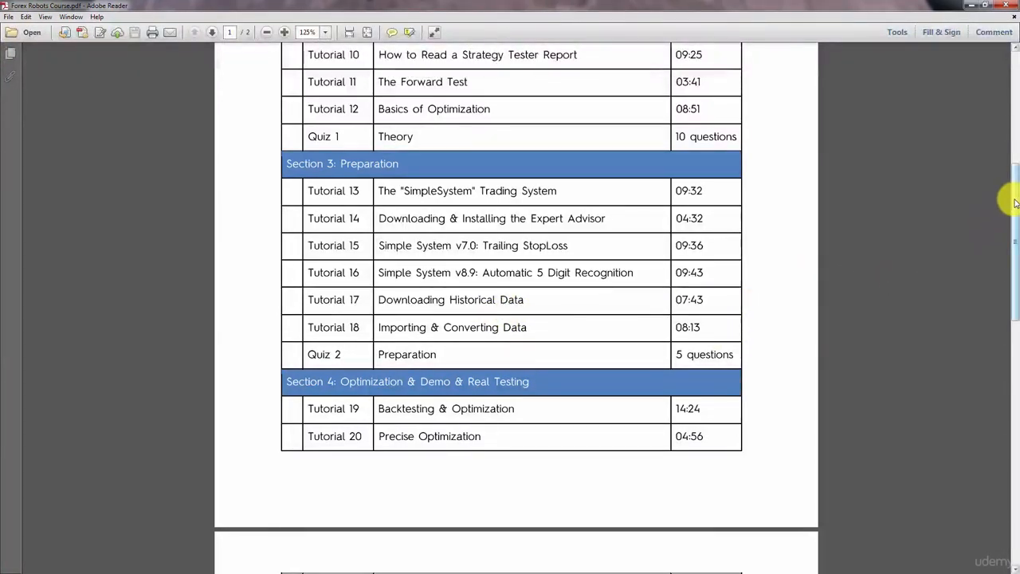
pyautogui.moveTo(1013, 221)
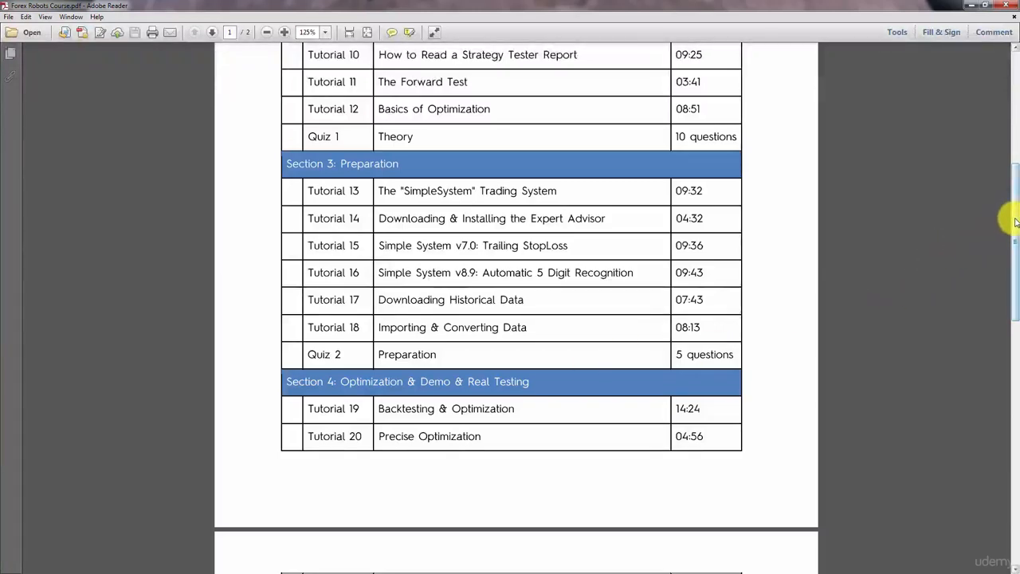
pyautogui.scroll(-3)
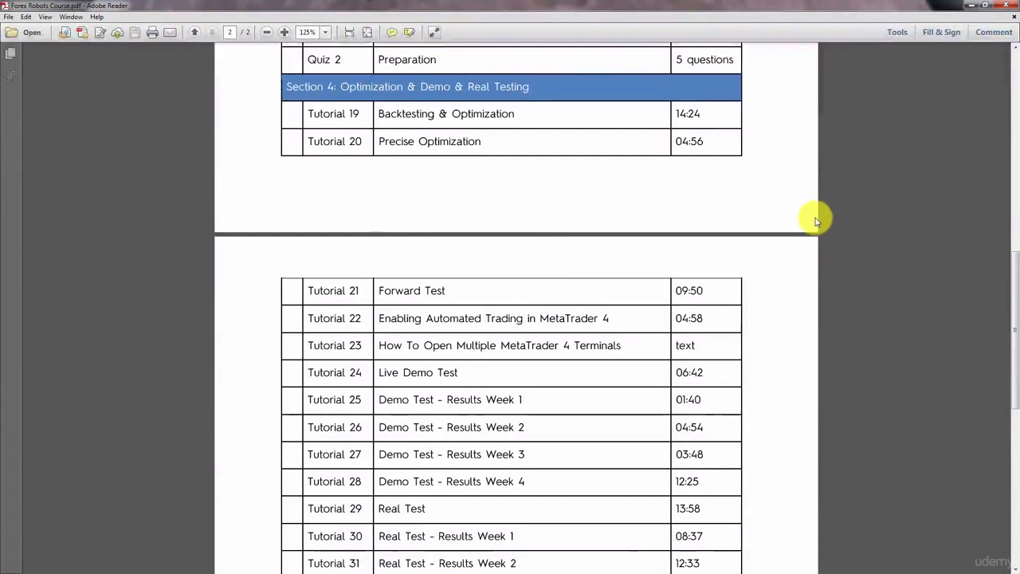
pyautogui.moveTo(528, 175)
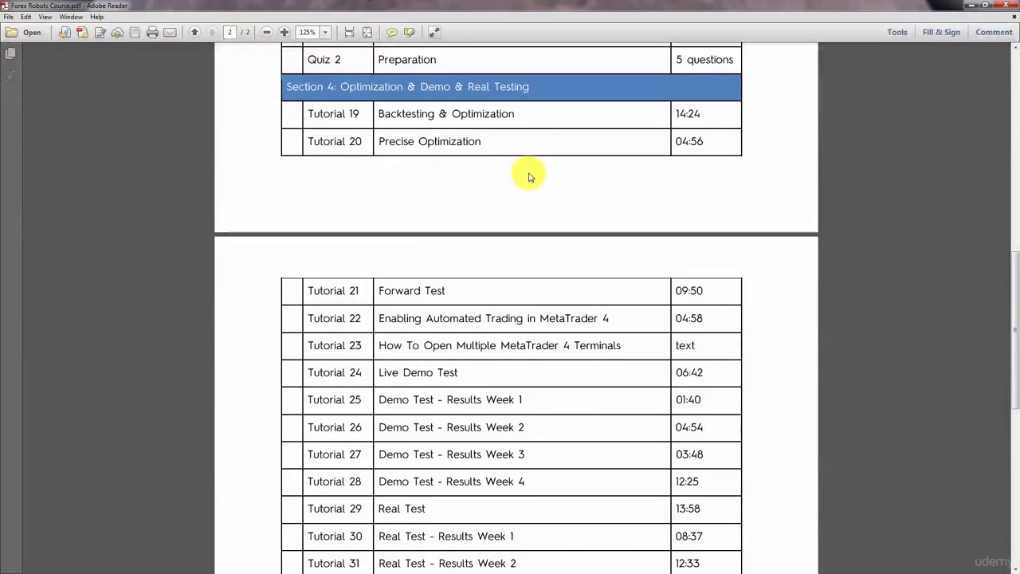
pyautogui.moveTo(559, 176)
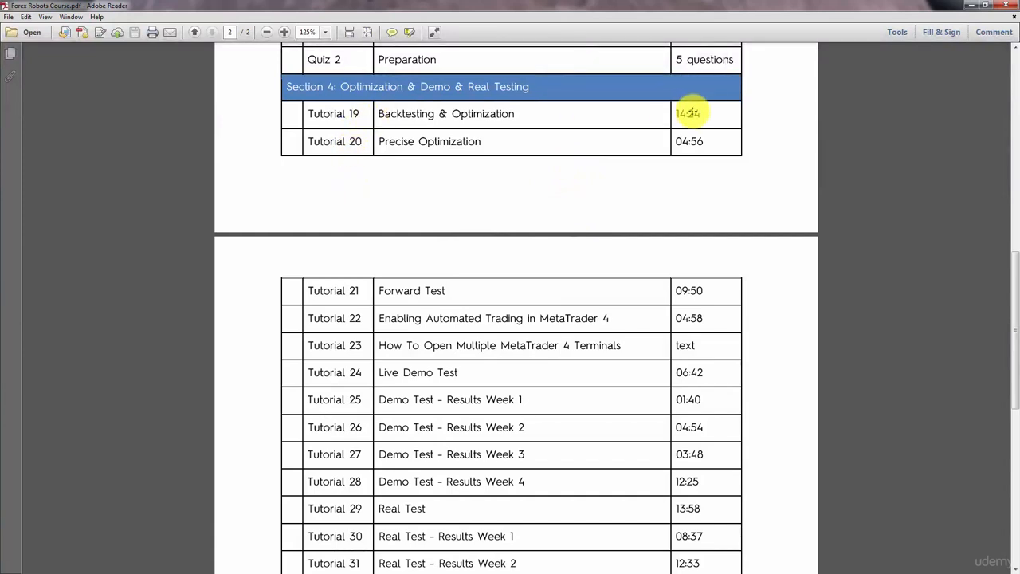
pyautogui.moveTo(773, 153)
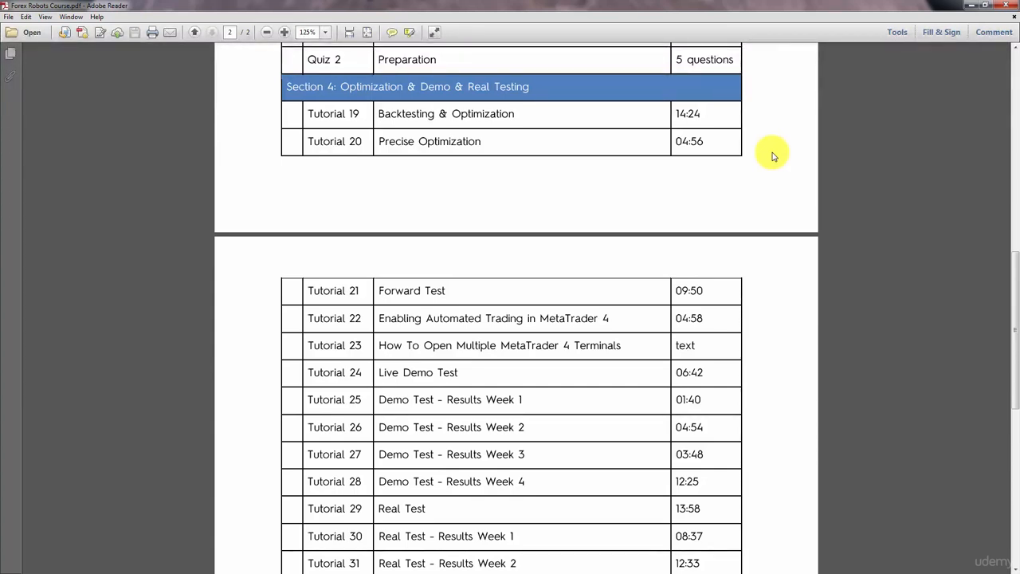
pyautogui.moveTo(724, 161)
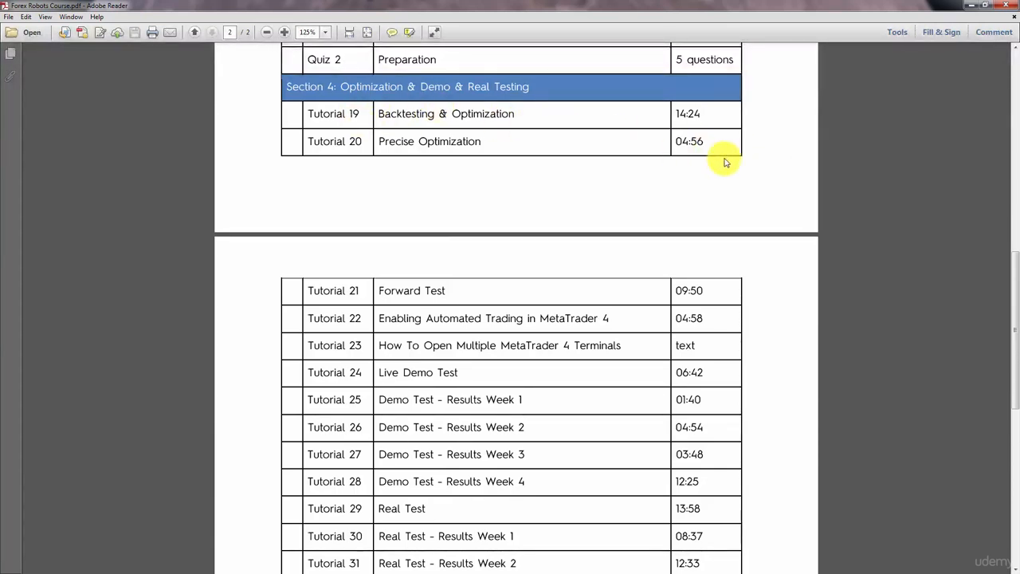
pyautogui.moveTo(988, 257)
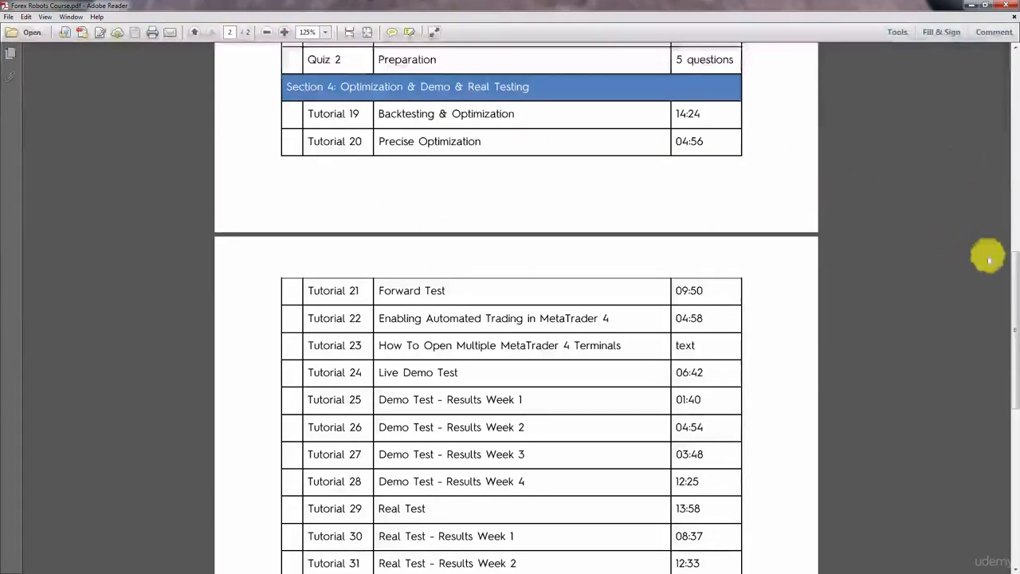
pyautogui.scroll(-3)
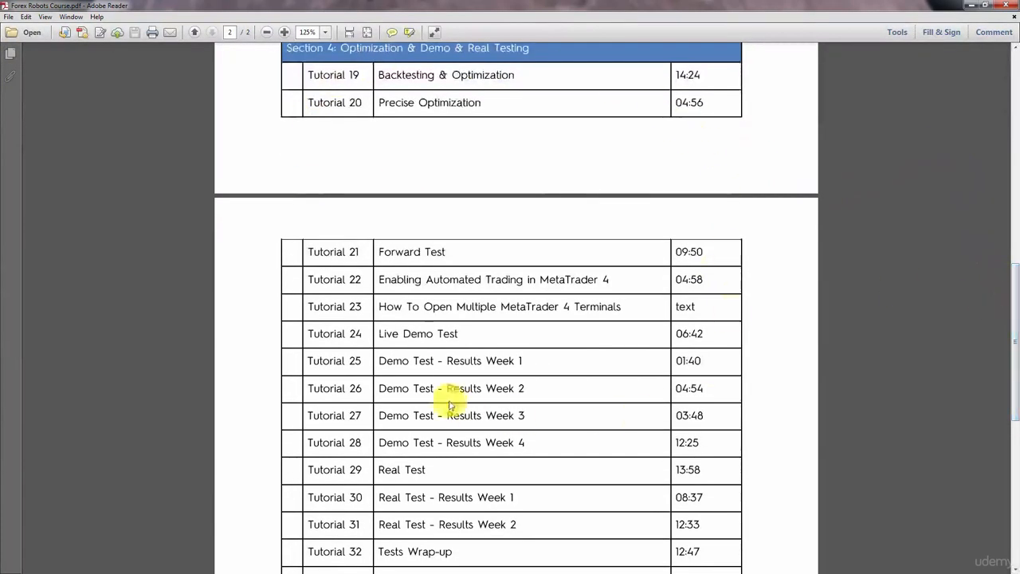
pyautogui.moveTo(625, 337)
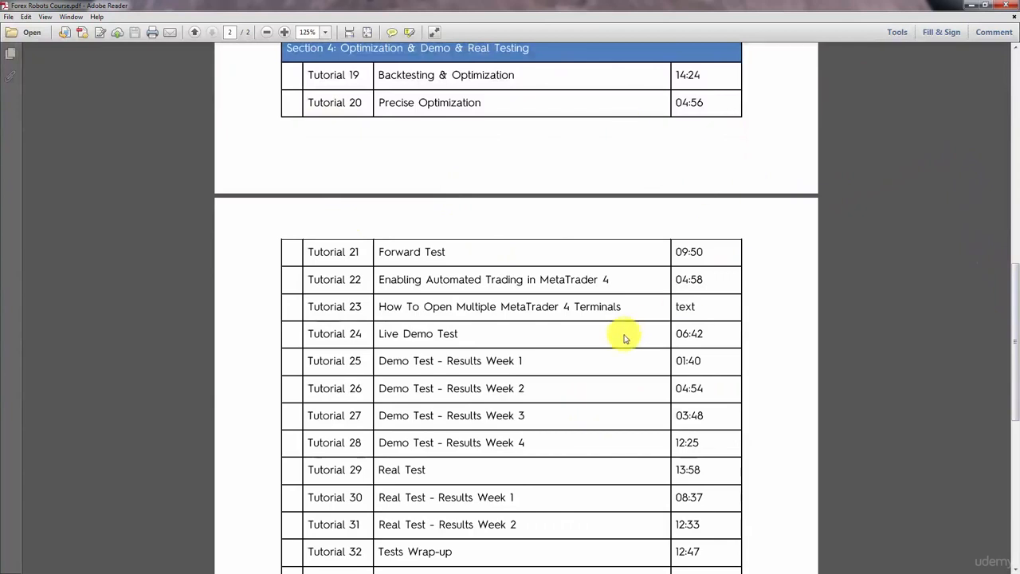
pyautogui.moveTo(755, 333)
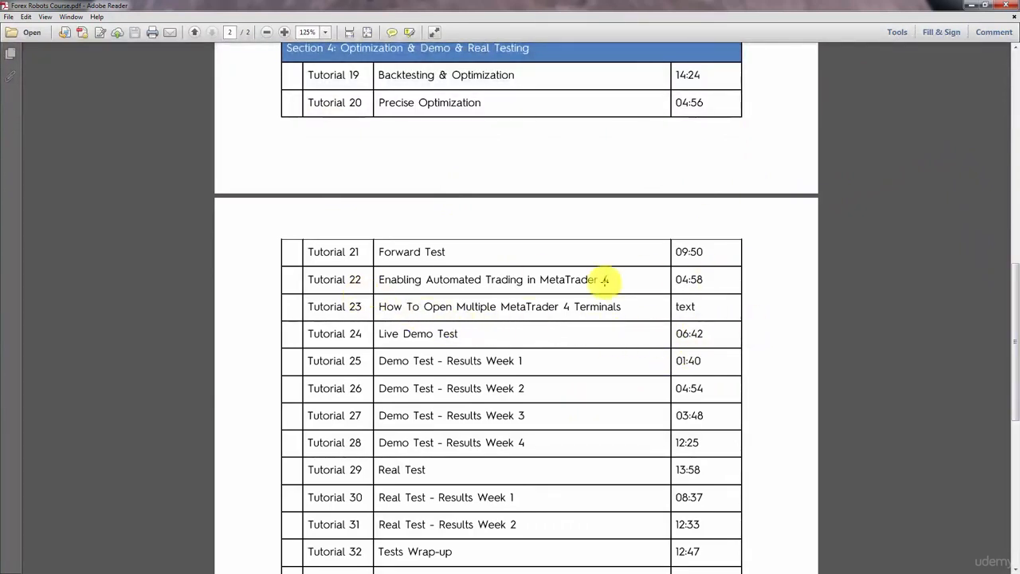
pyautogui.scroll(-3)
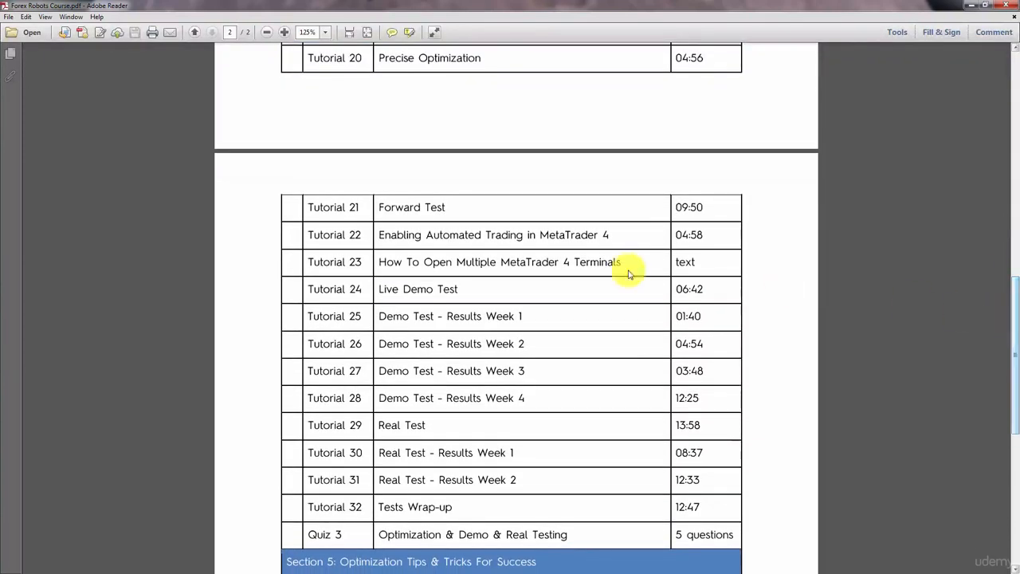
pyautogui.moveTo(759, 314)
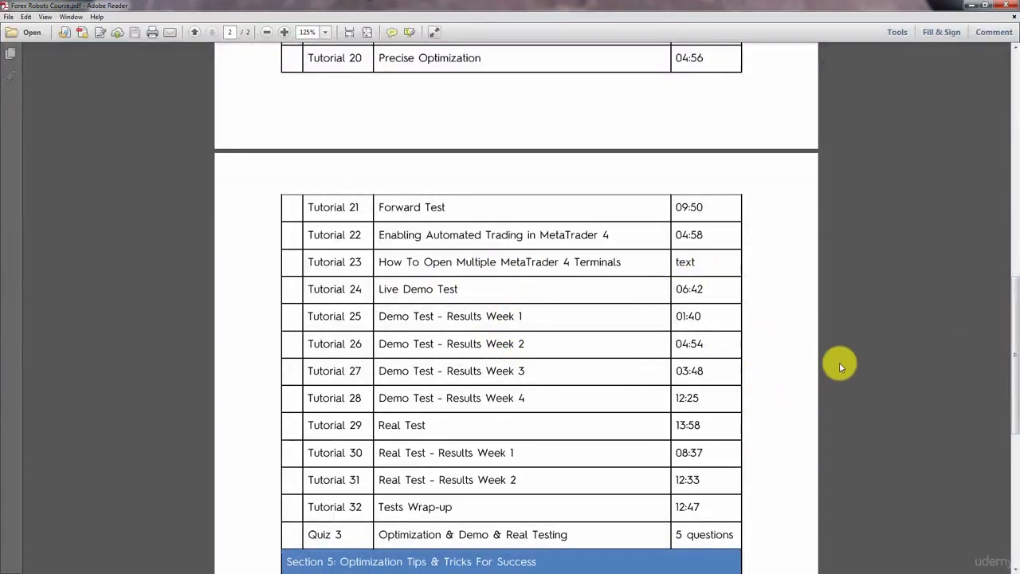
pyautogui.moveTo(894, 365)
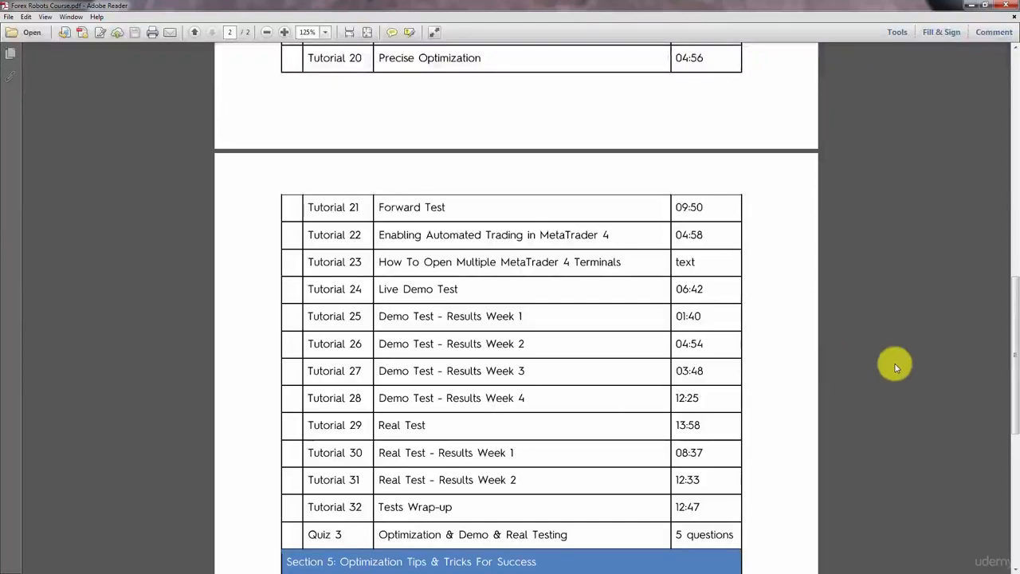
pyautogui.moveTo(721, 390)
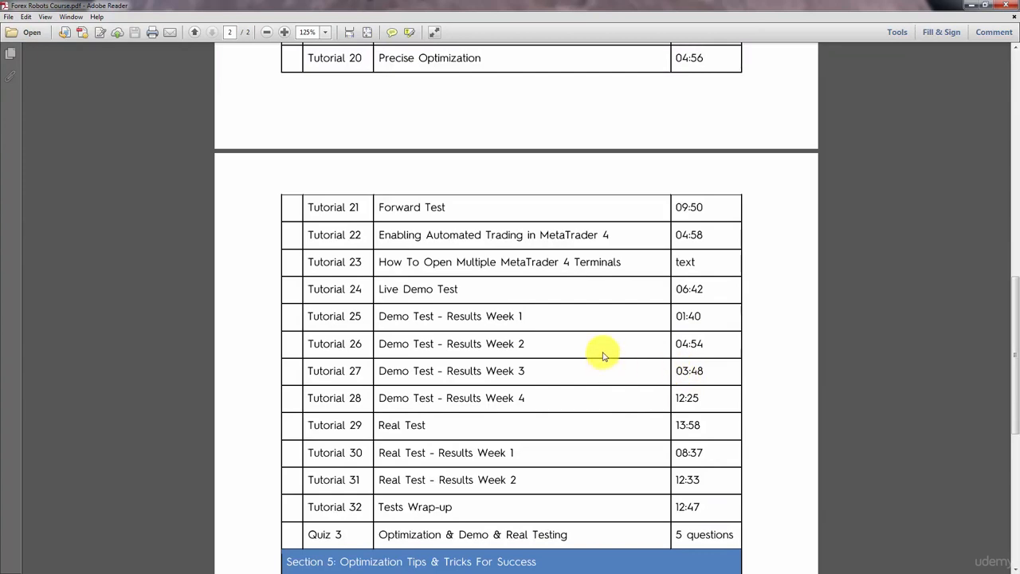
pyautogui.moveTo(790, 360)
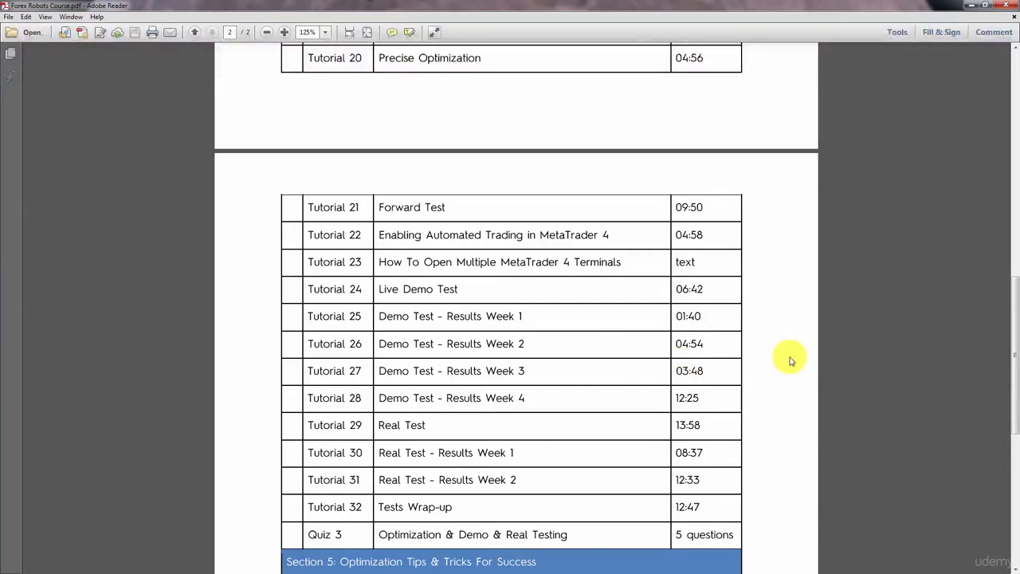
pyautogui.moveTo(793, 316)
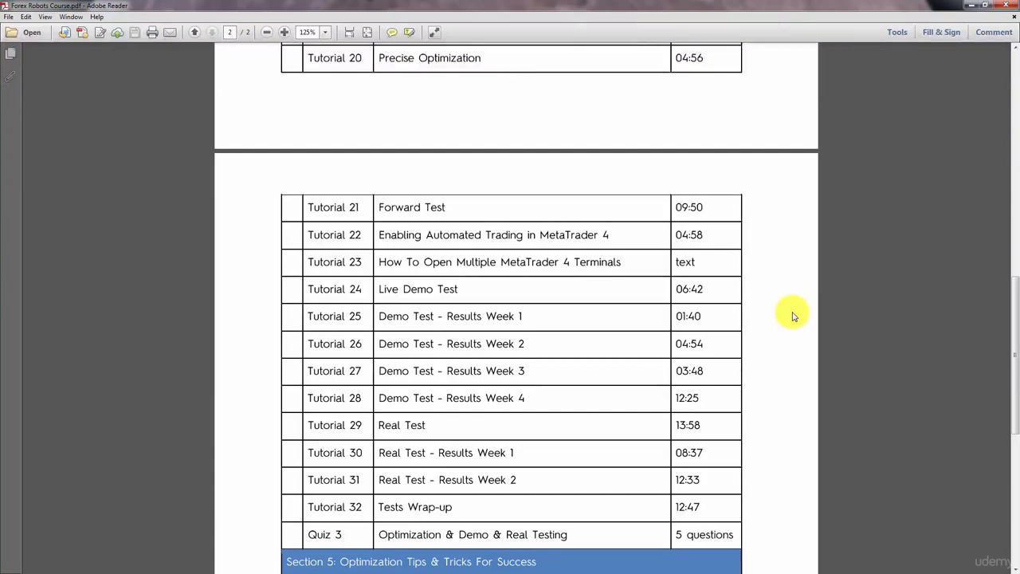
pyautogui.scroll(-3)
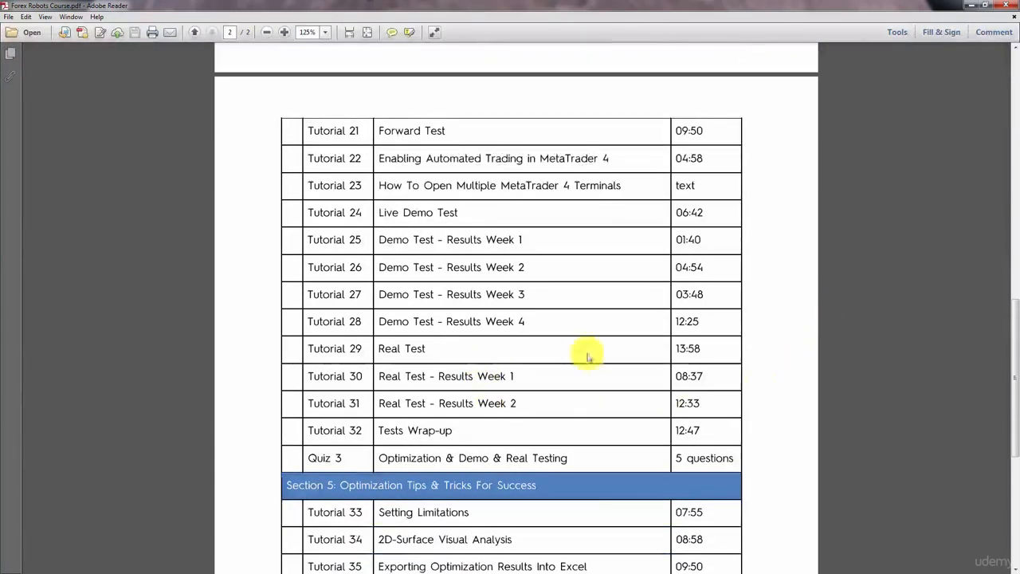
pyautogui.moveTo(836, 365)
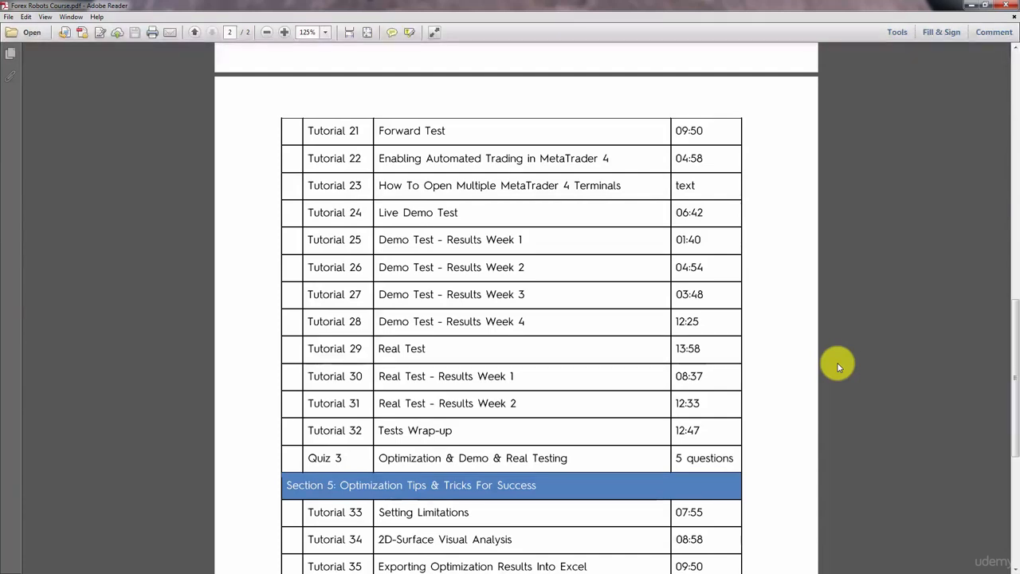
pyautogui.moveTo(820, 348)
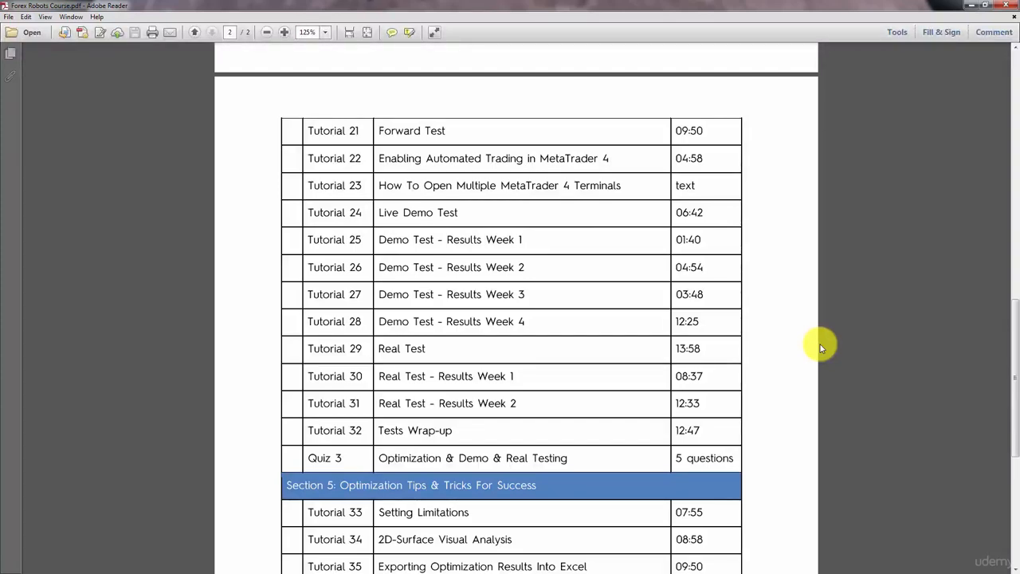
pyautogui.moveTo(773, 345)
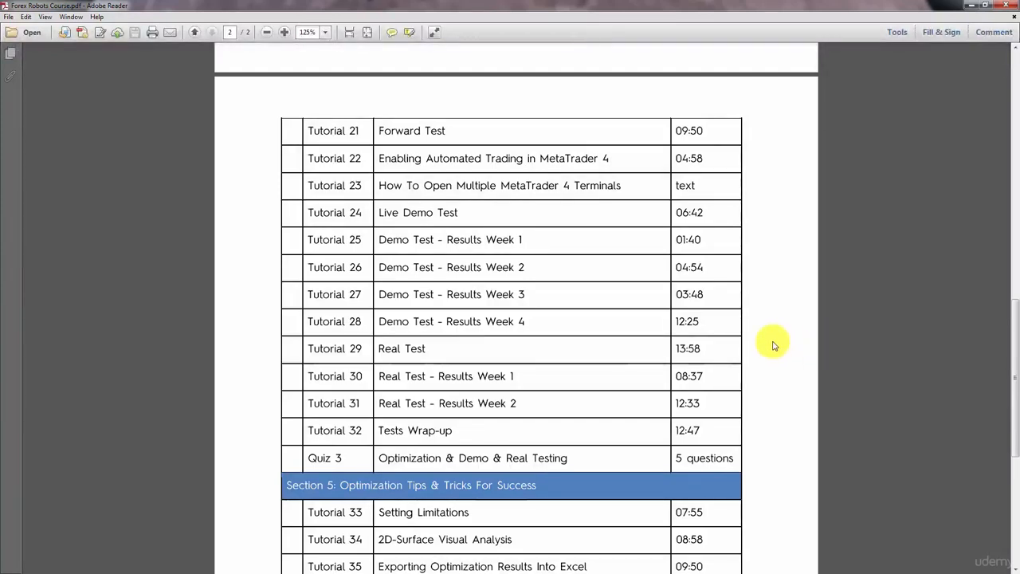
pyautogui.scroll(-3)
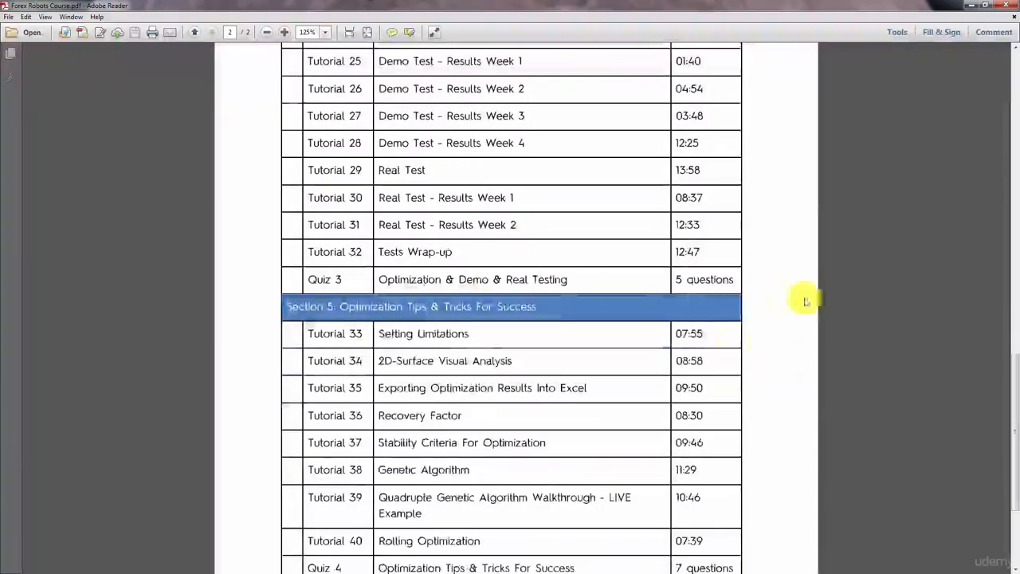
pyautogui.scroll(-3)
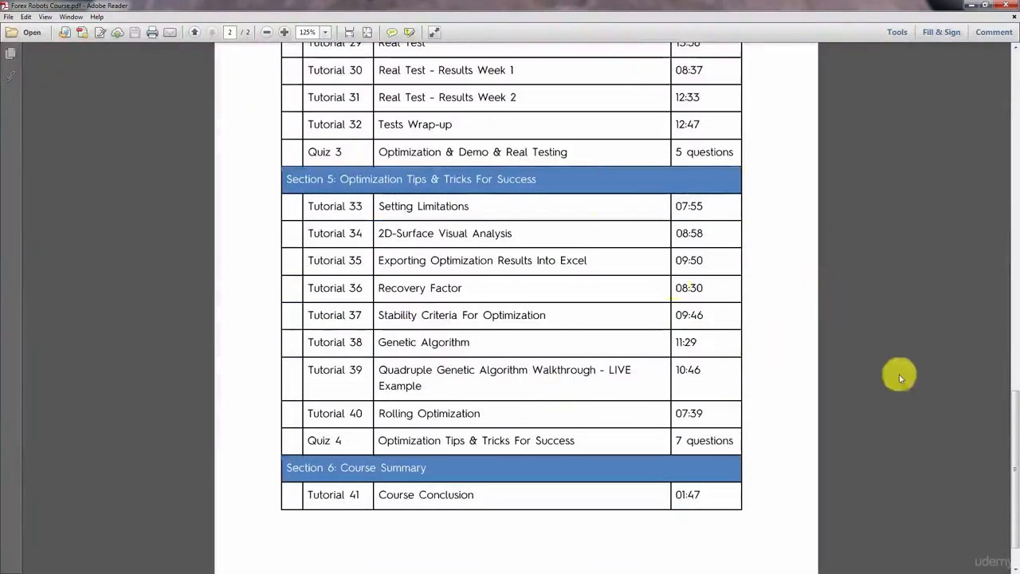
pyautogui.moveTo(900, 333)
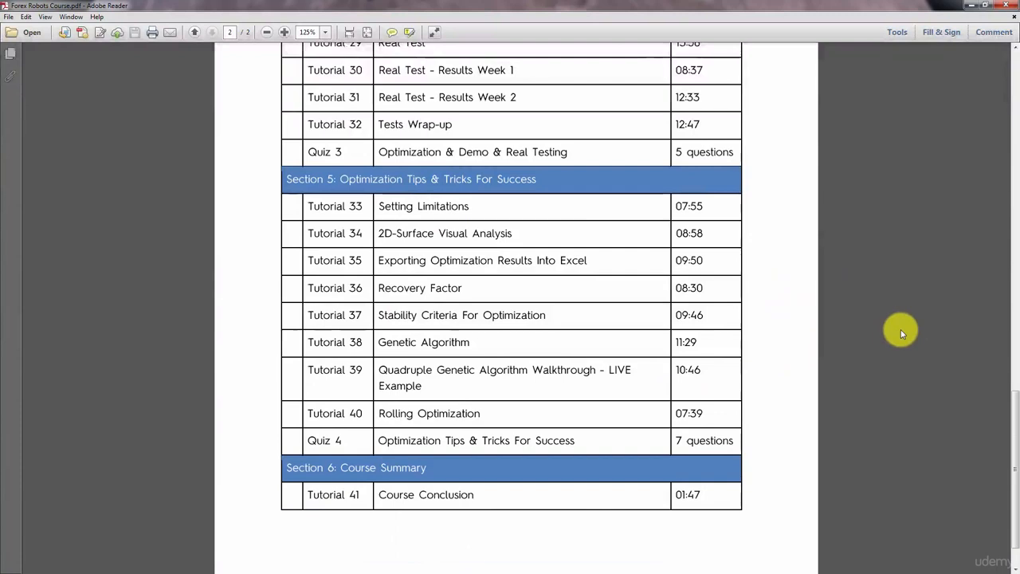
pyautogui.moveTo(885, 298)
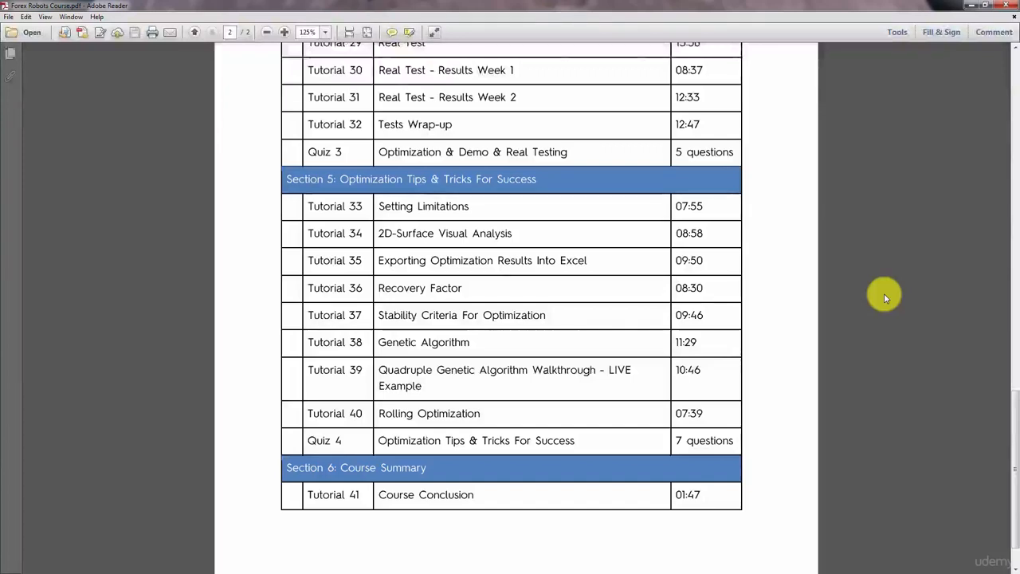
pyautogui.moveTo(803, 356)
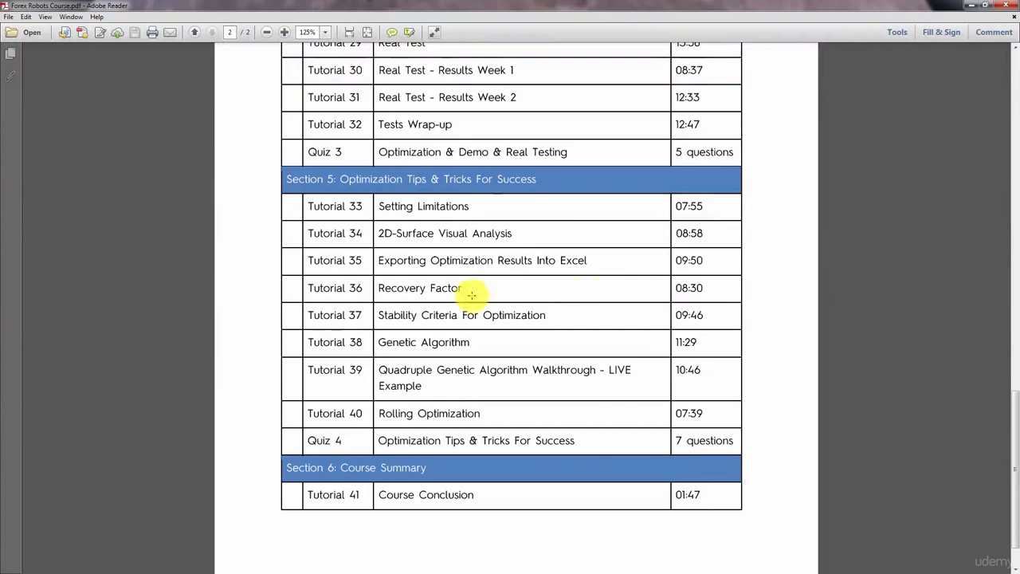
pyautogui.moveTo(635, 267)
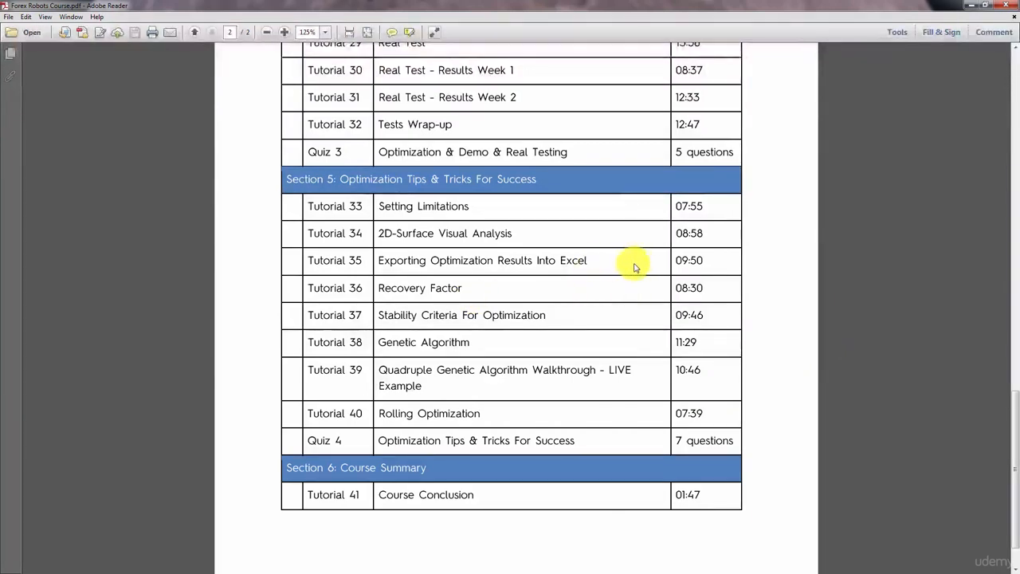
pyautogui.moveTo(474, 396)
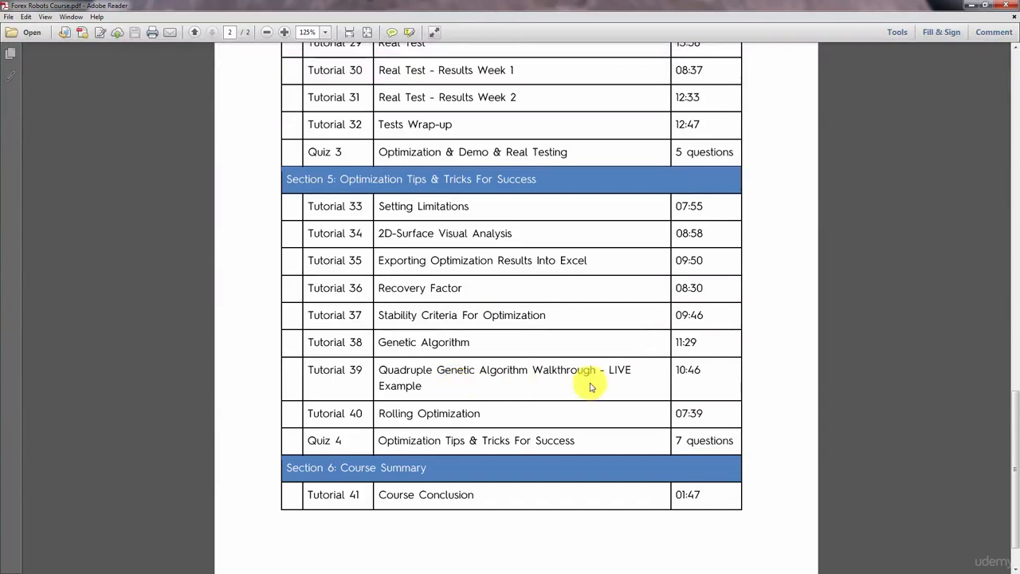
pyautogui.moveTo(747, 388)
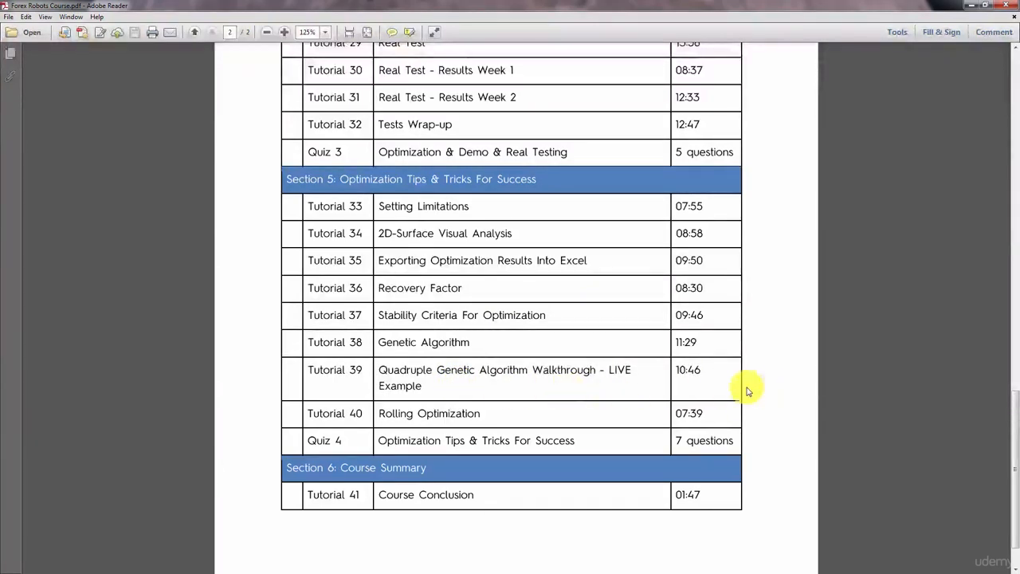
pyautogui.moveTo(794, 369)
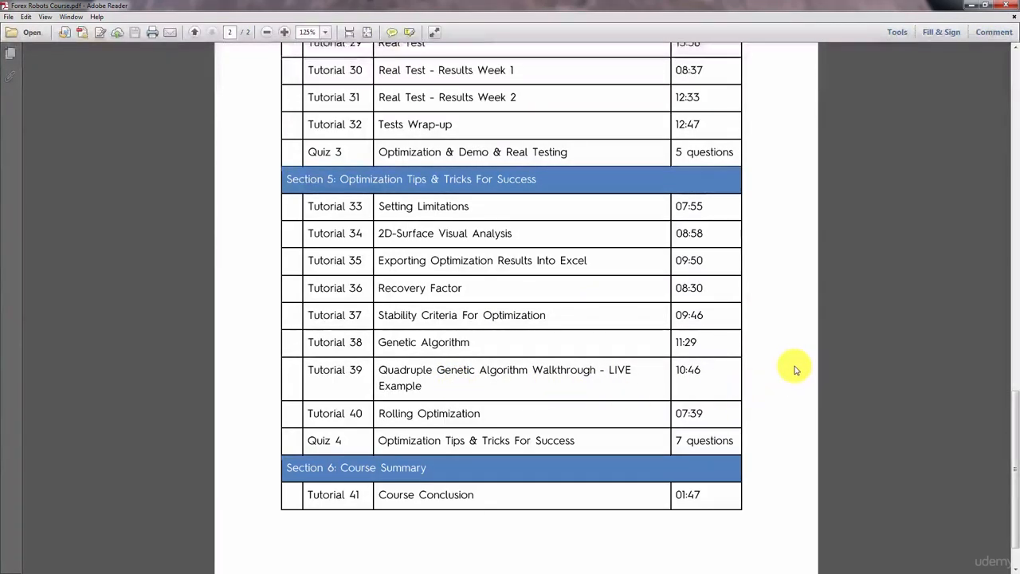
pyautogui.moveTo(821, 387)
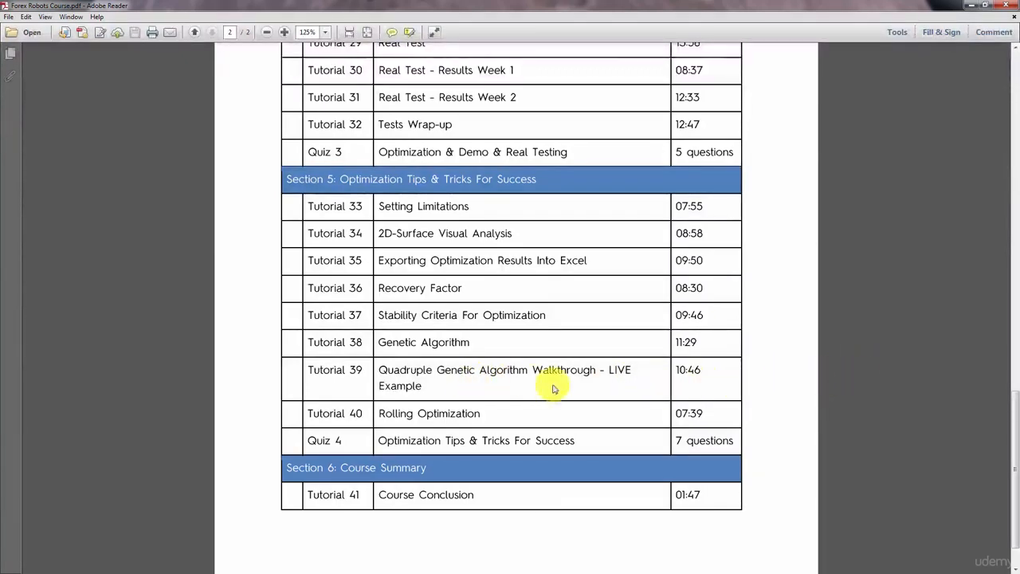
pyautogui.moveTo(819, 361)
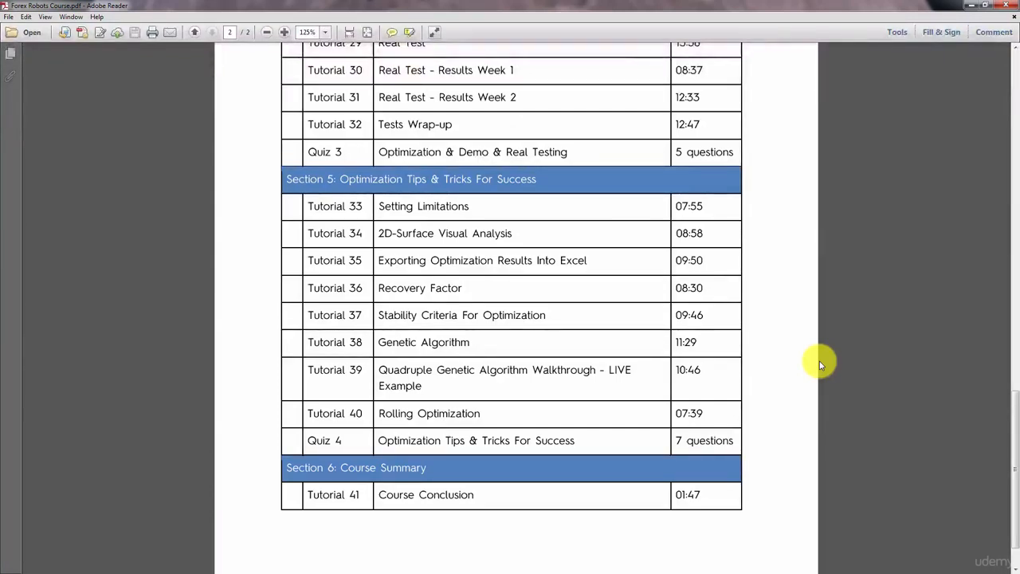
pyautogui.moveTo(504, 412)
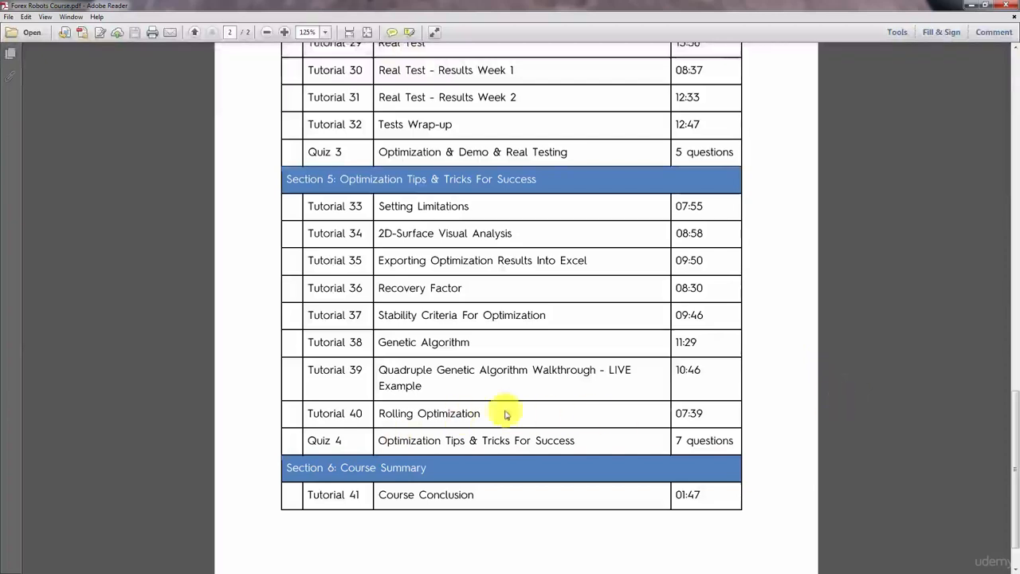
pyautogui.moveTo(645, 440)
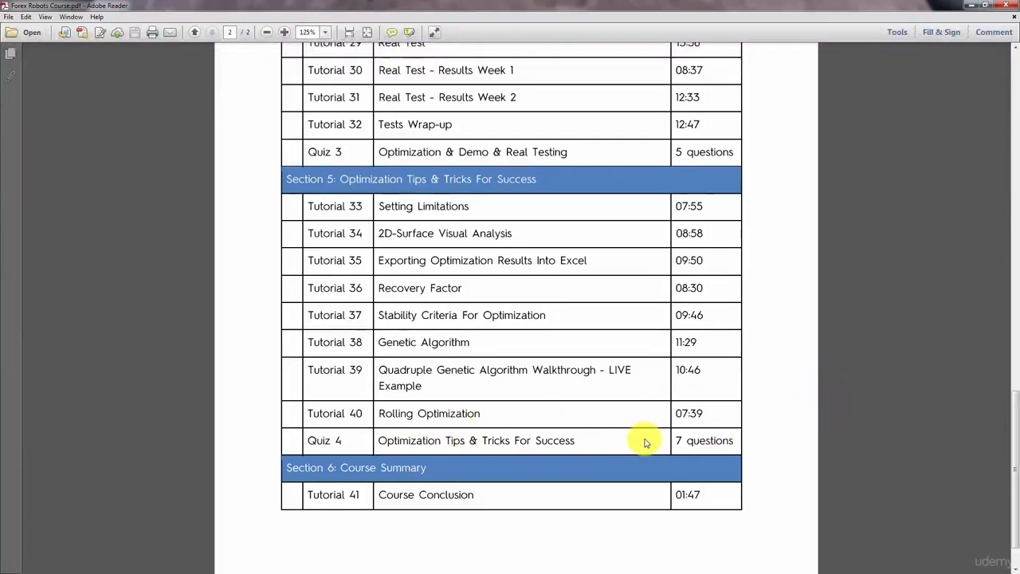
pyautogui.moveTo(906, 494)
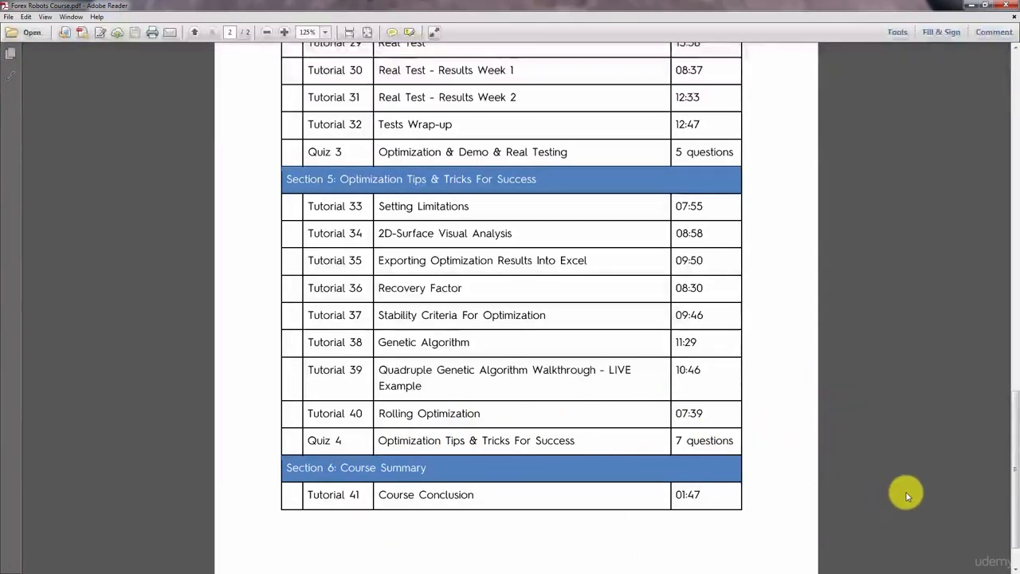
pyautogui.moveTo(899, 468)
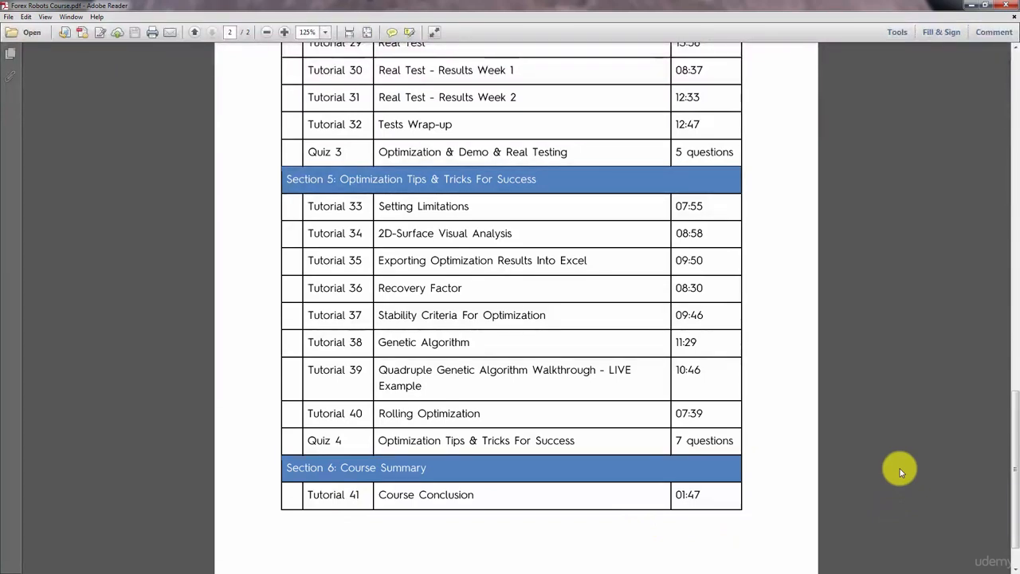
pyautogui.moveTo(809, 438)
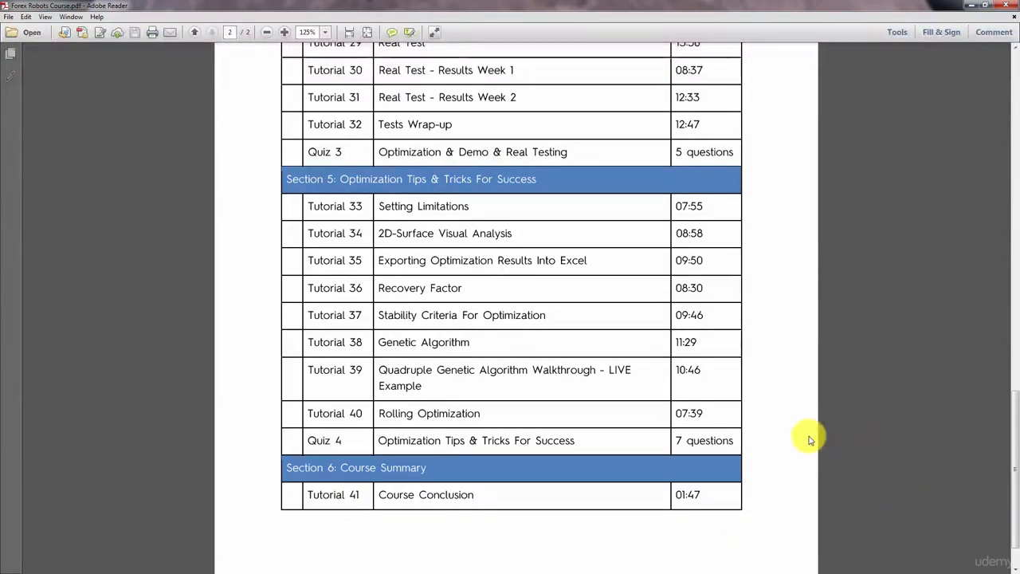